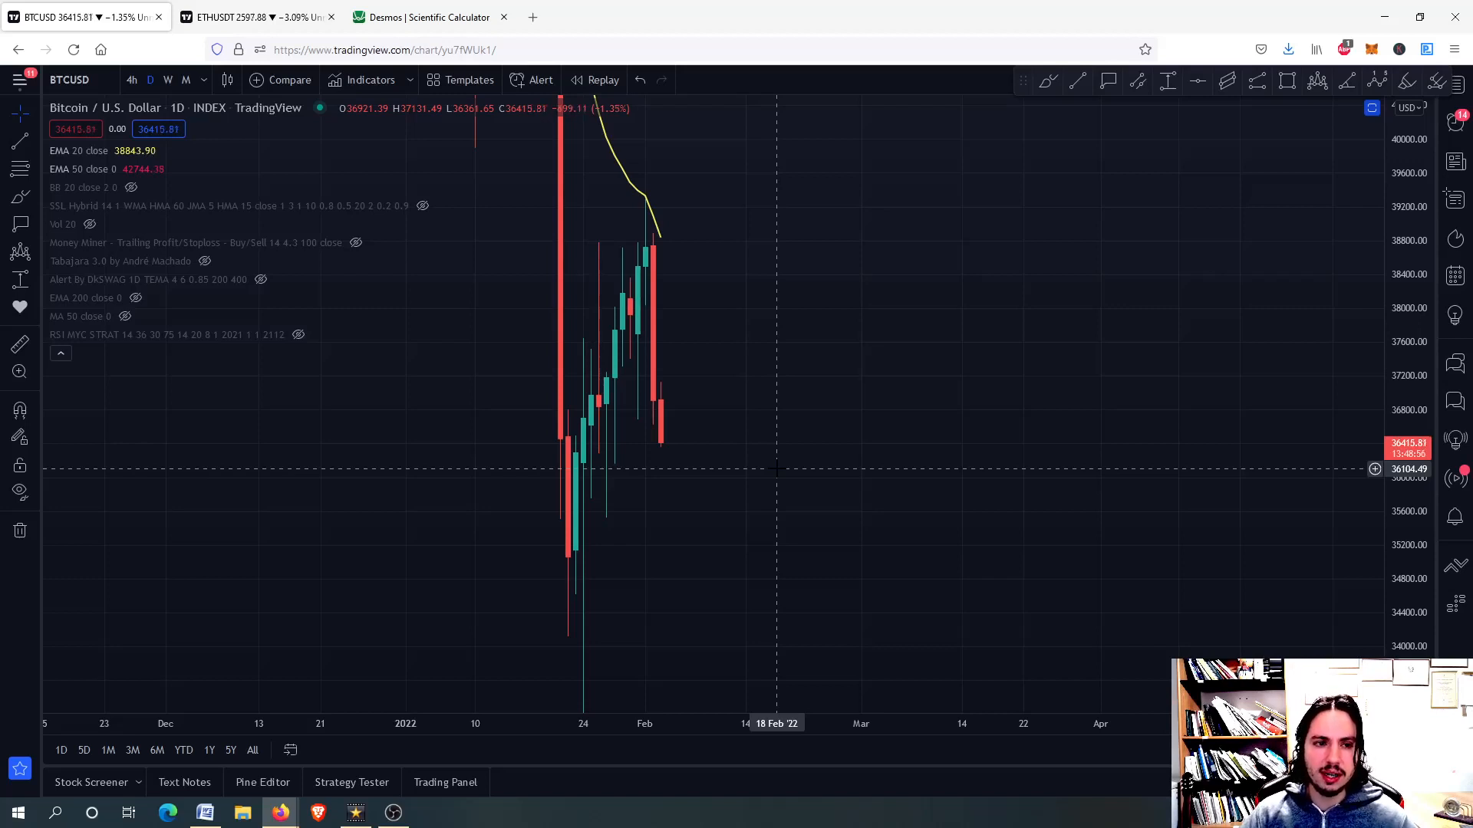
mouse_move(715, 292)
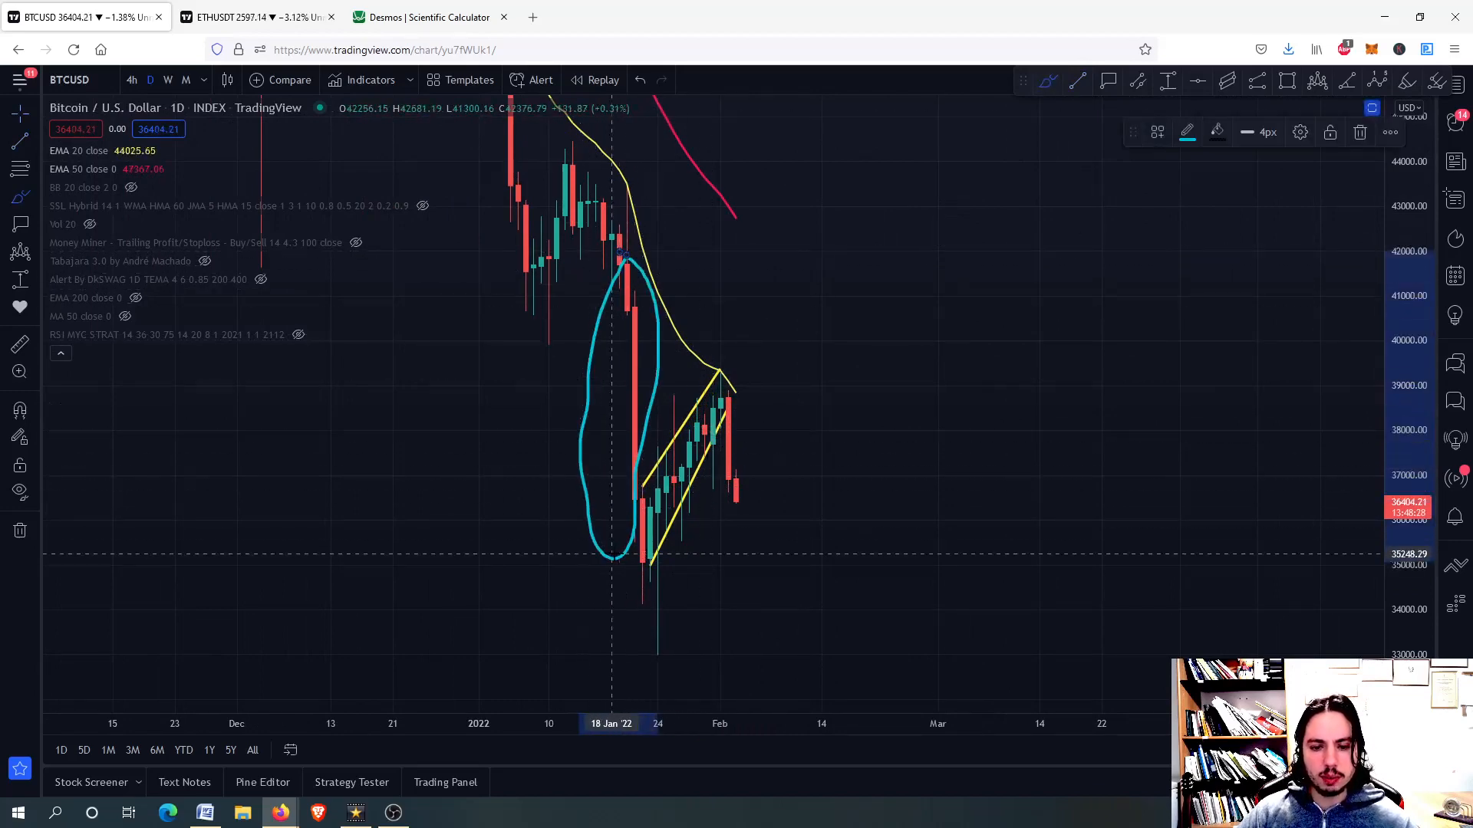
mouse_move(732, 432)
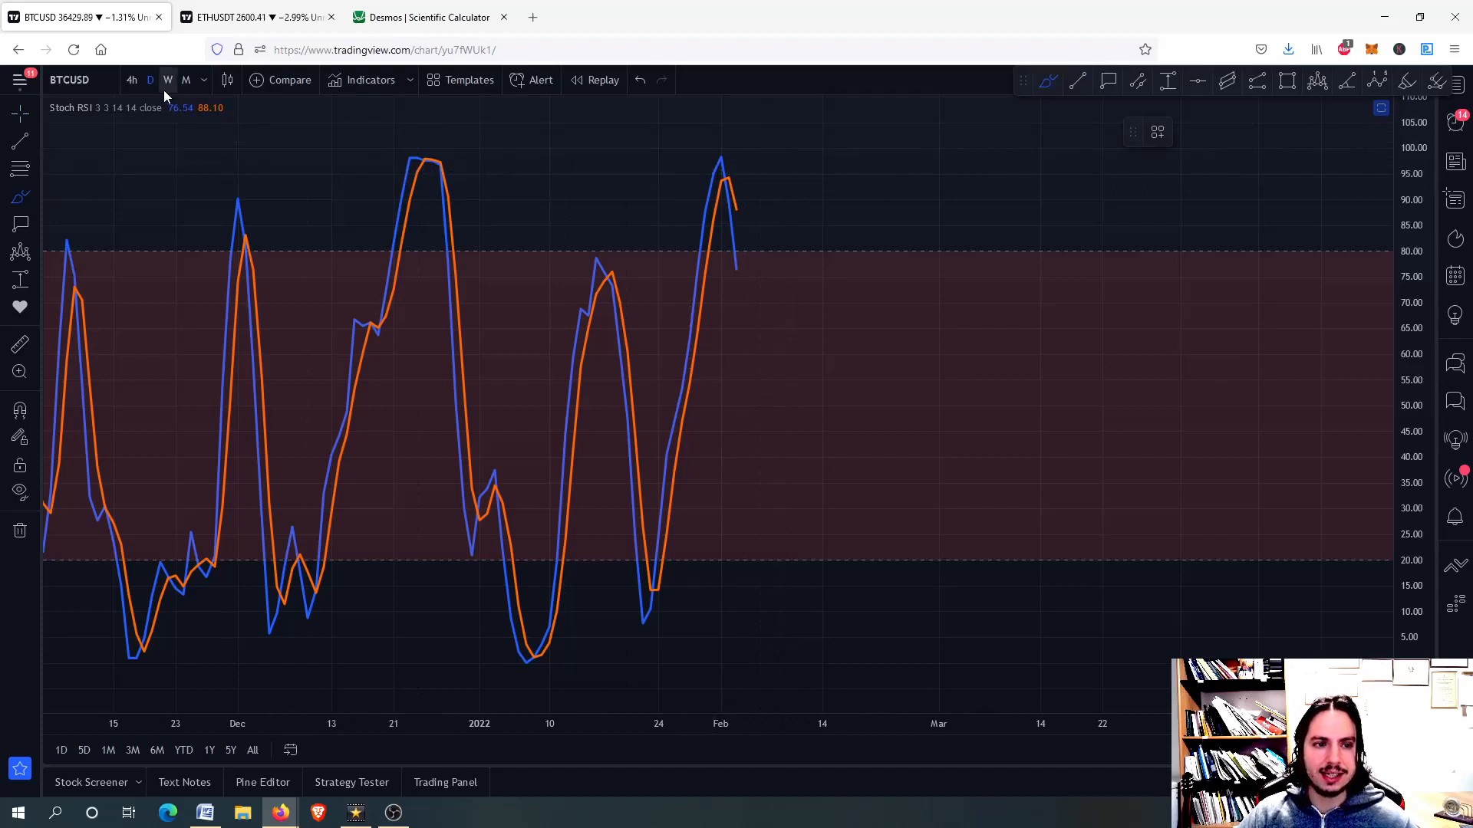
mouse_move(150, 80)
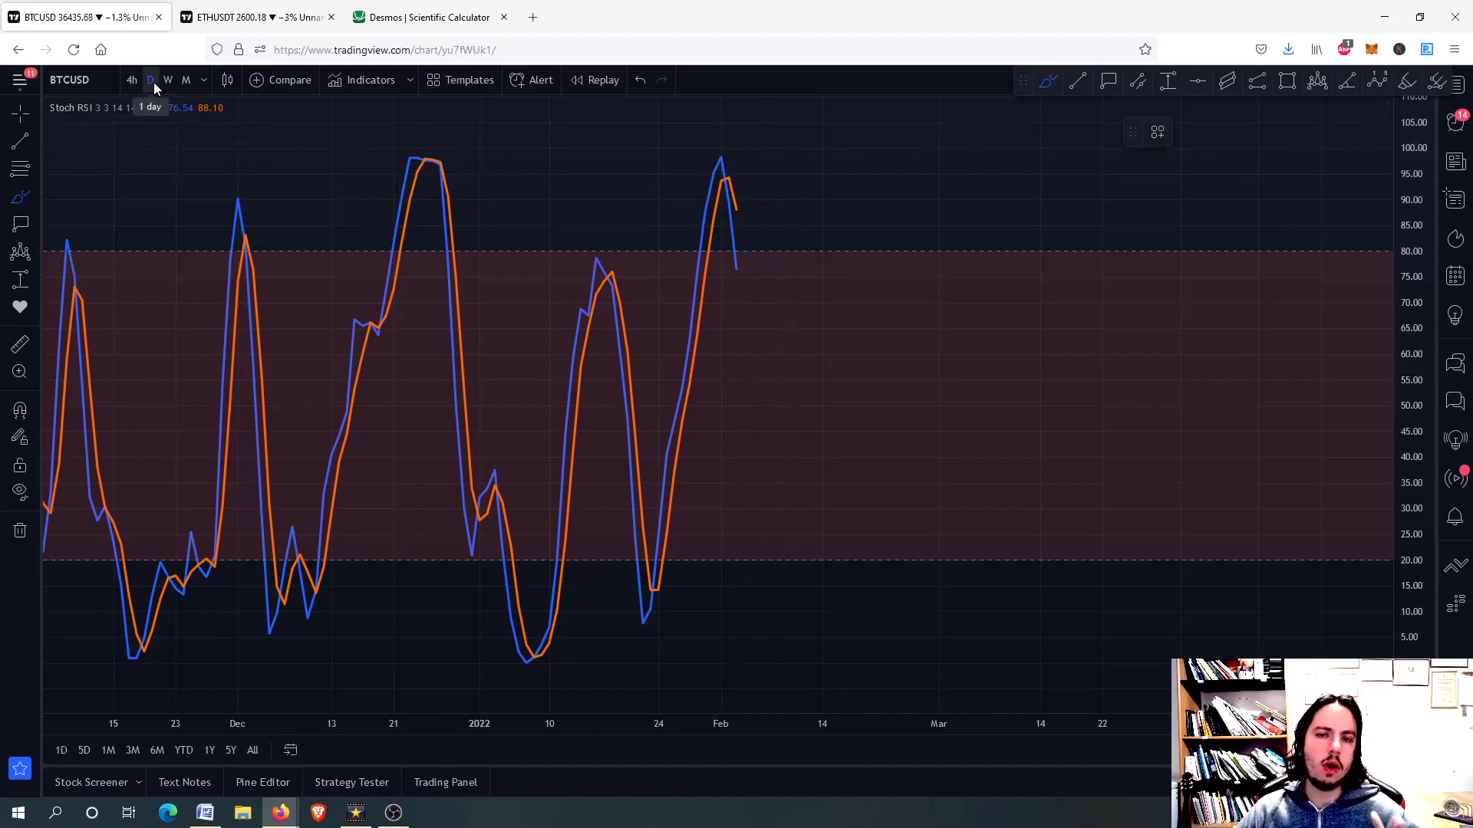
mouse_move(760, 207)
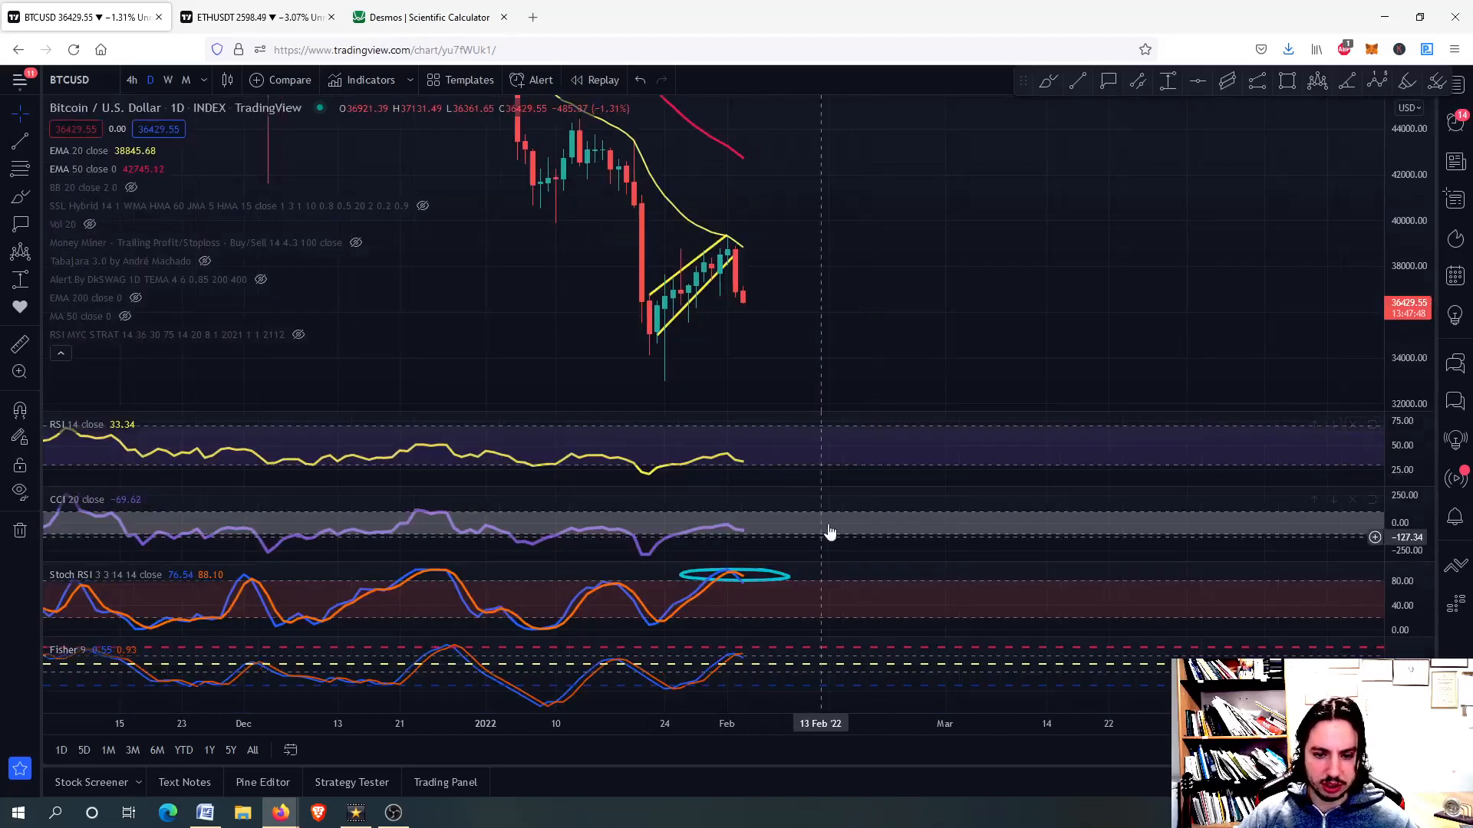
mouse_move(847, 452)
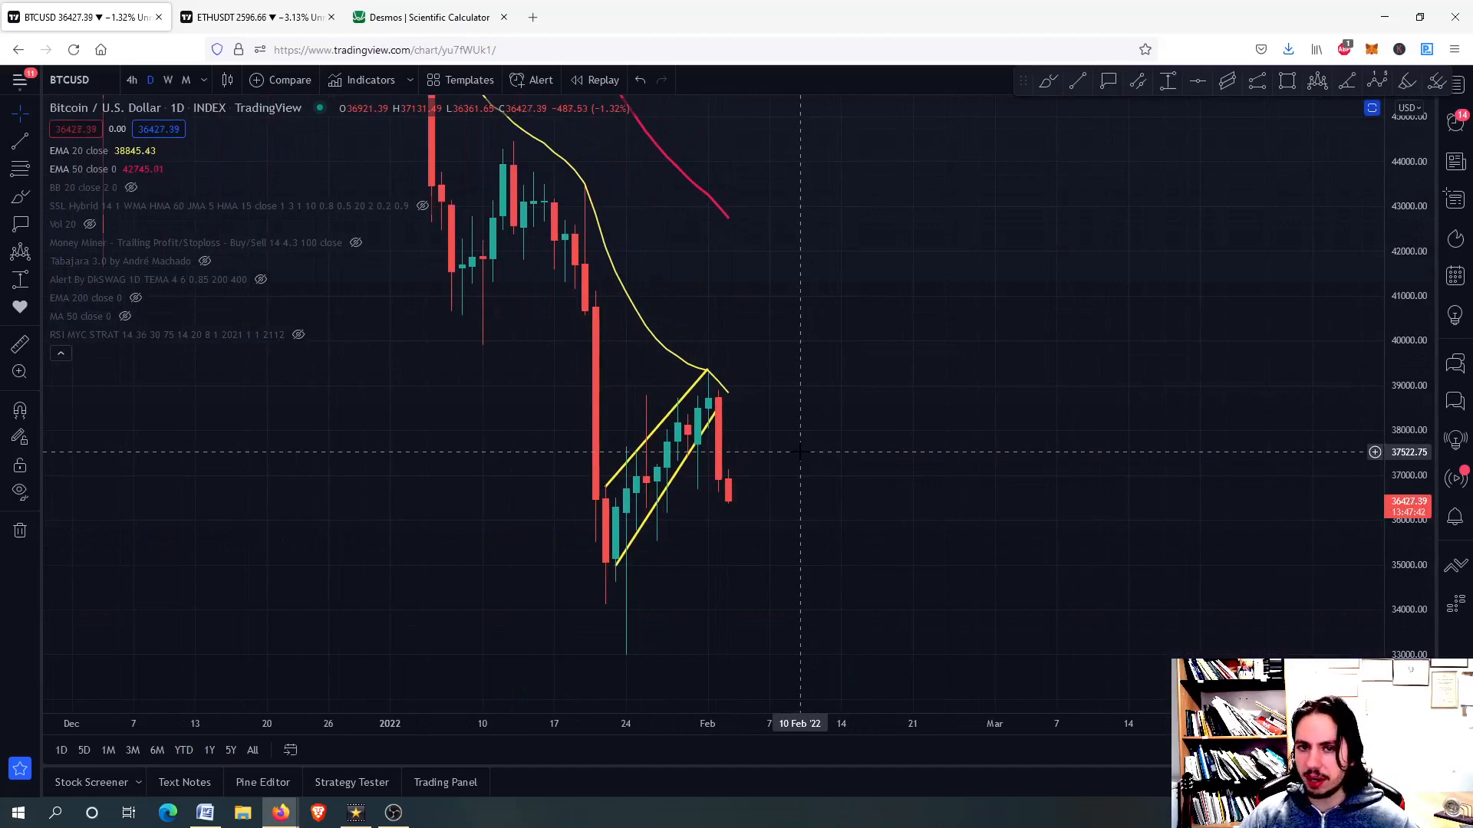
mouse_move(742, 399)
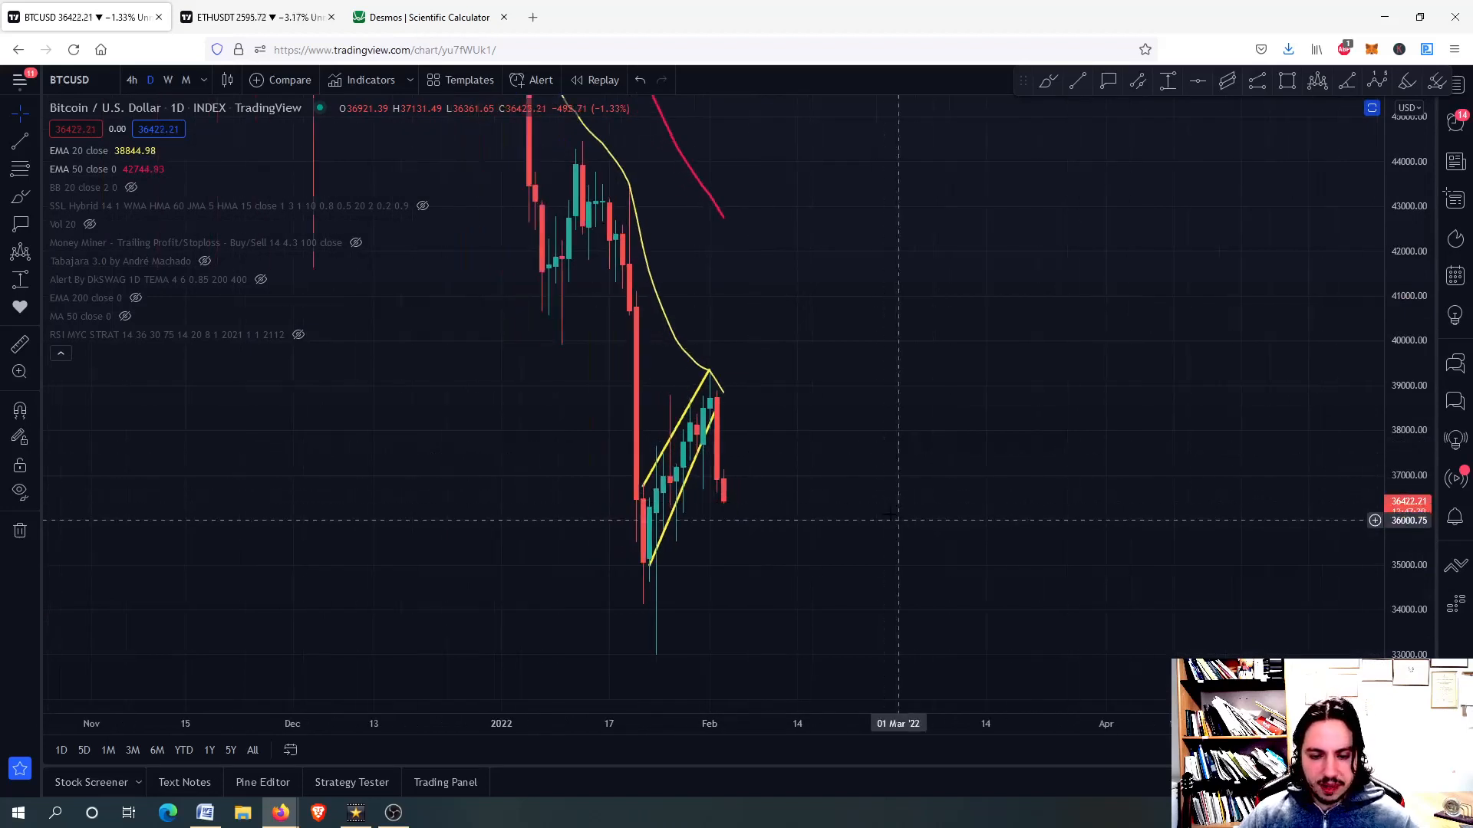
mouse_move(835, 504)
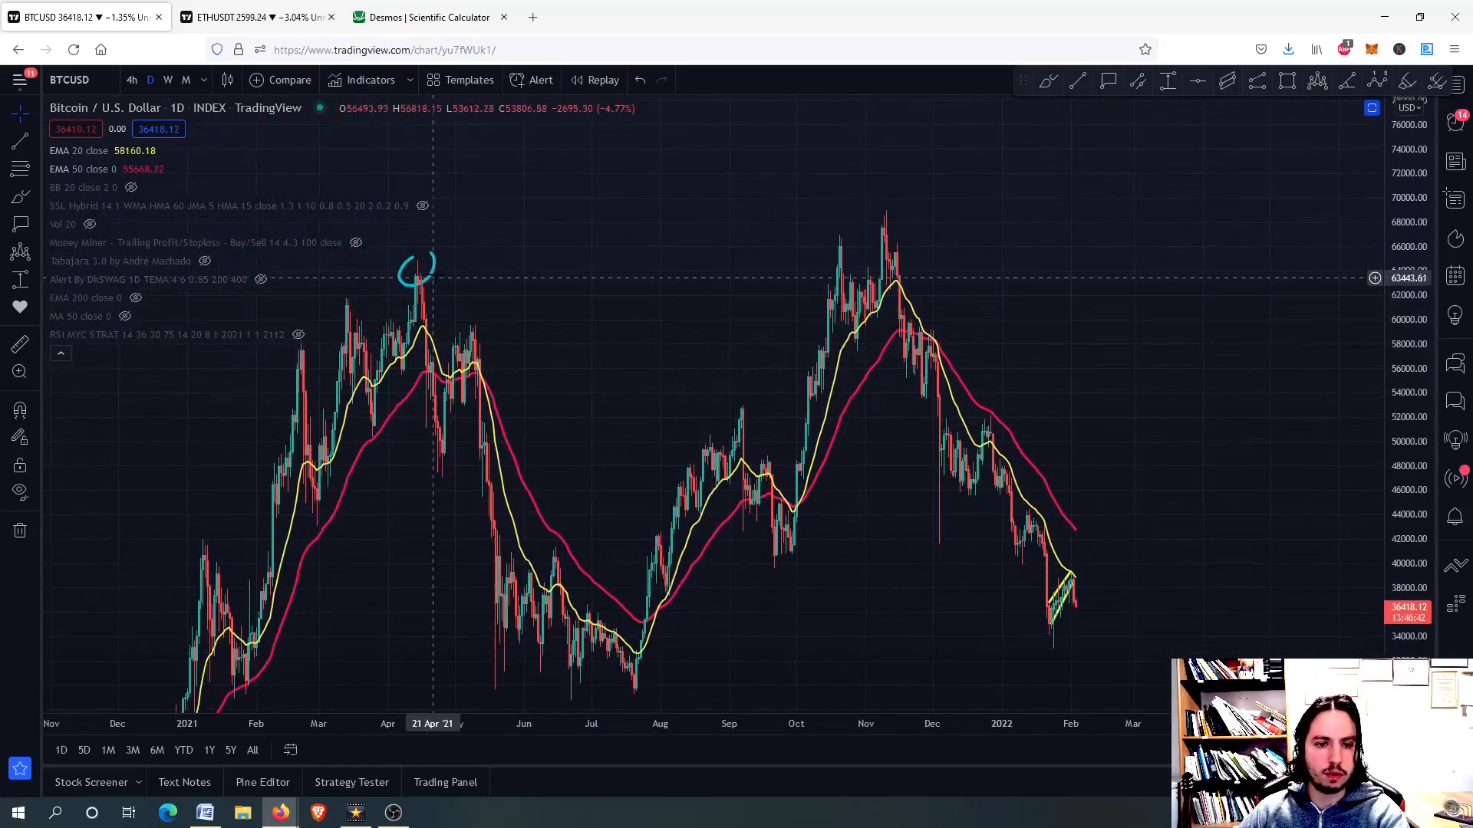
- Switch the Bitcoin chart to the monthly timeframe to show RSI from 2012 to 2022
click(185, 79)
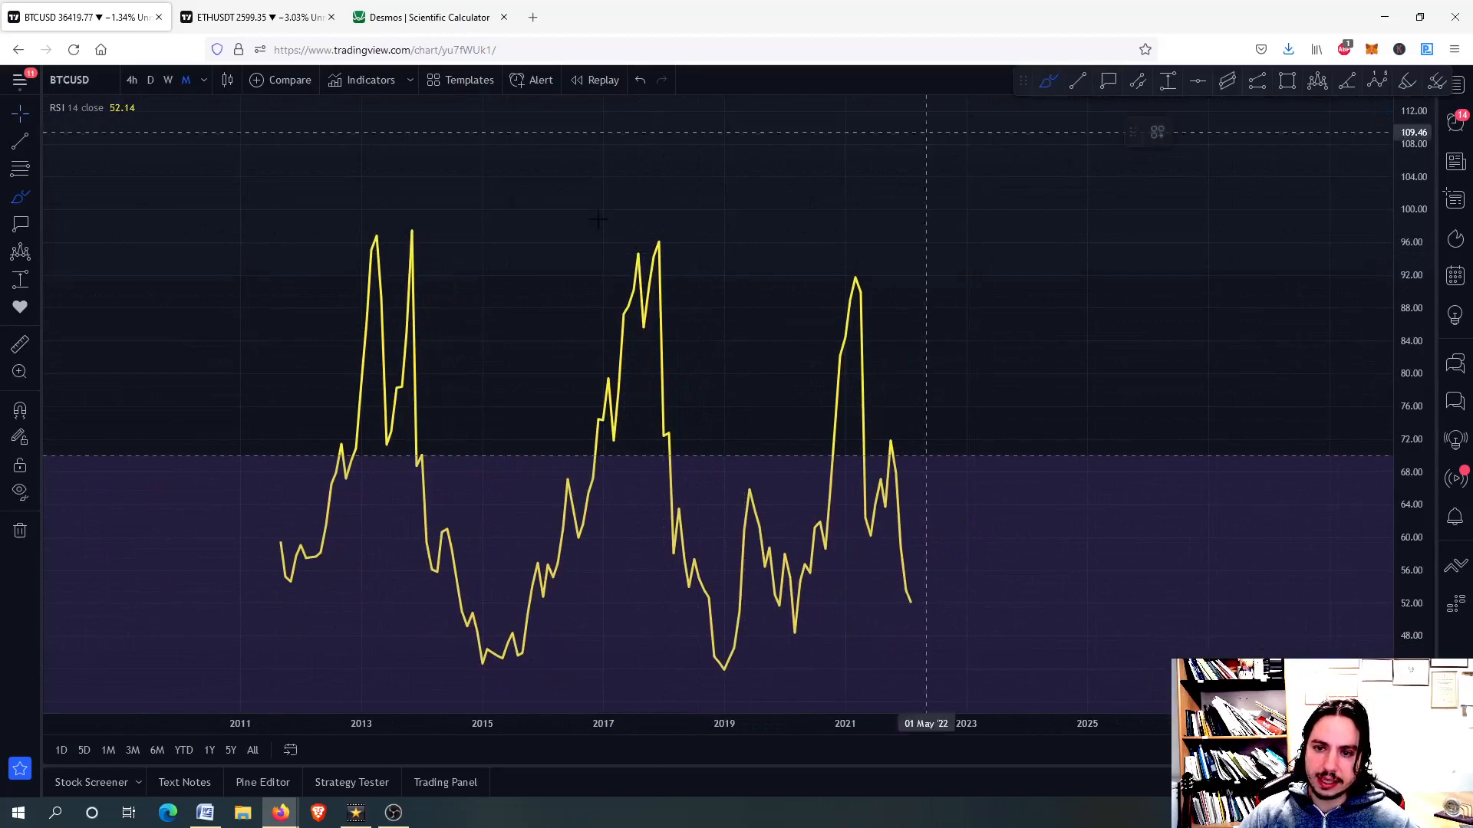
- Draw a line linking the 2013 and 2017 monthly RSI peaks, then pick the 4-hour timeframe
drag(413, 226, 666, 235)
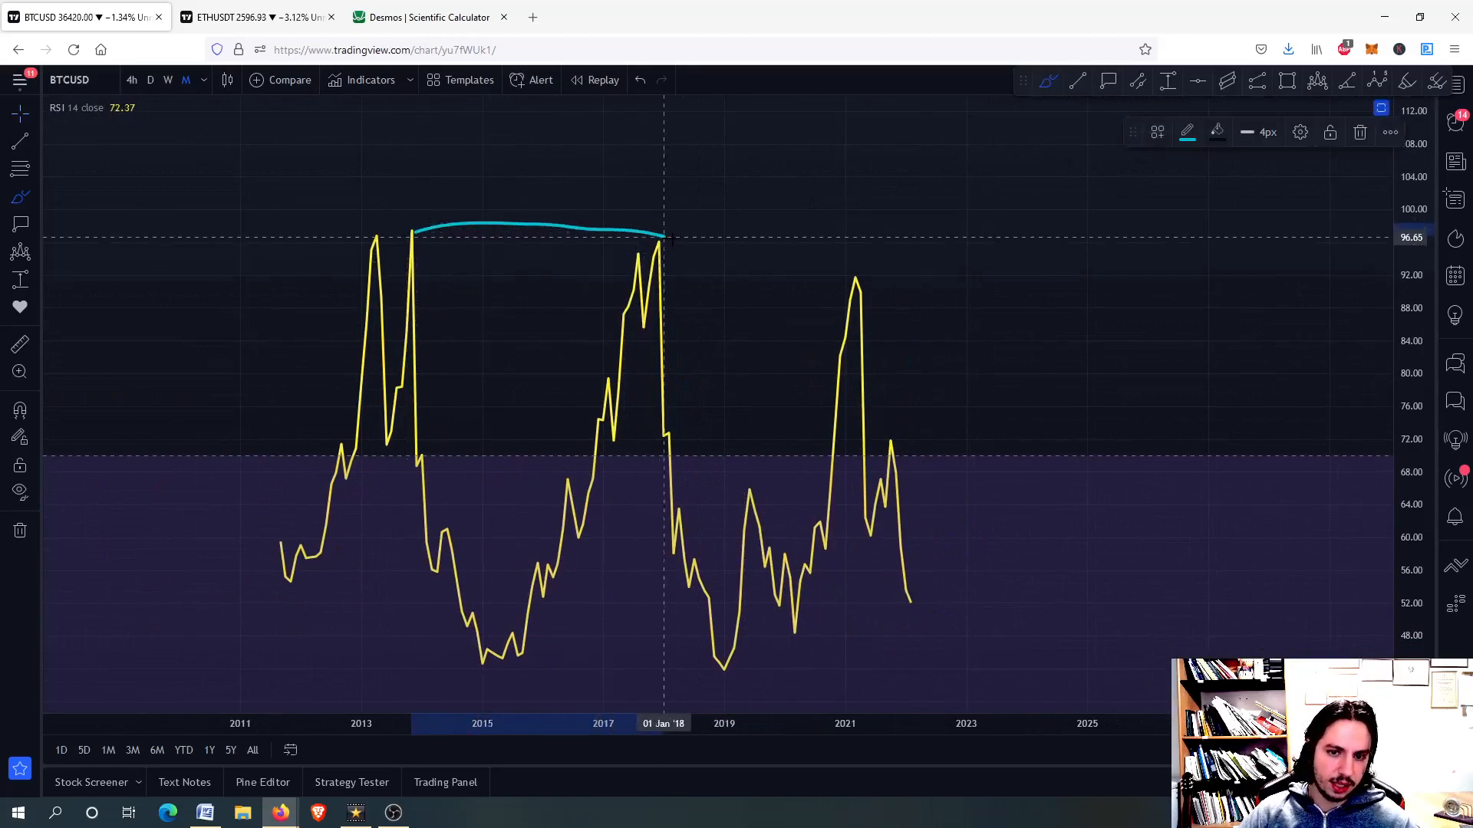
drag(665, 238, 905, 315)
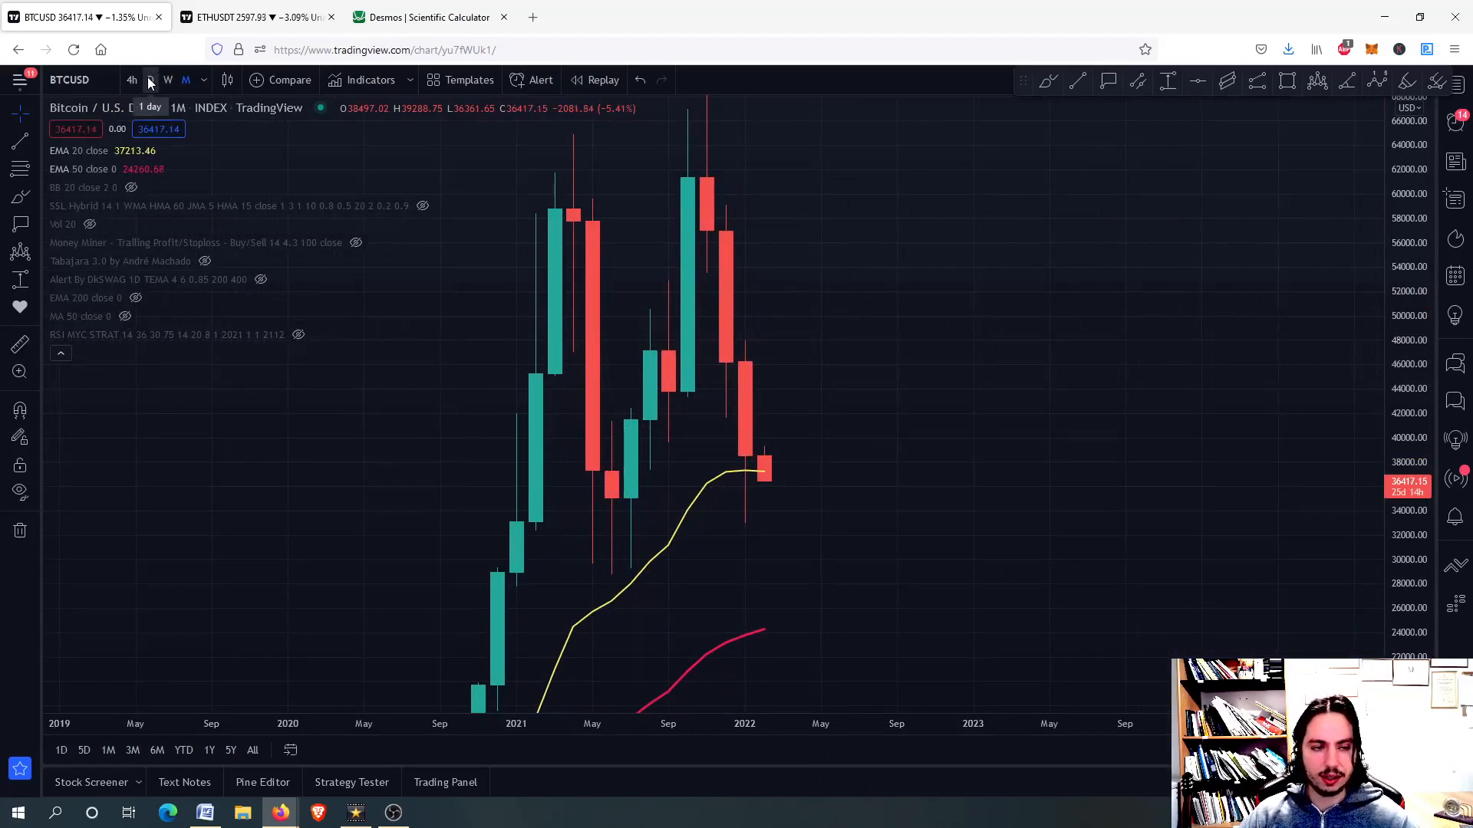
click(150, 80)
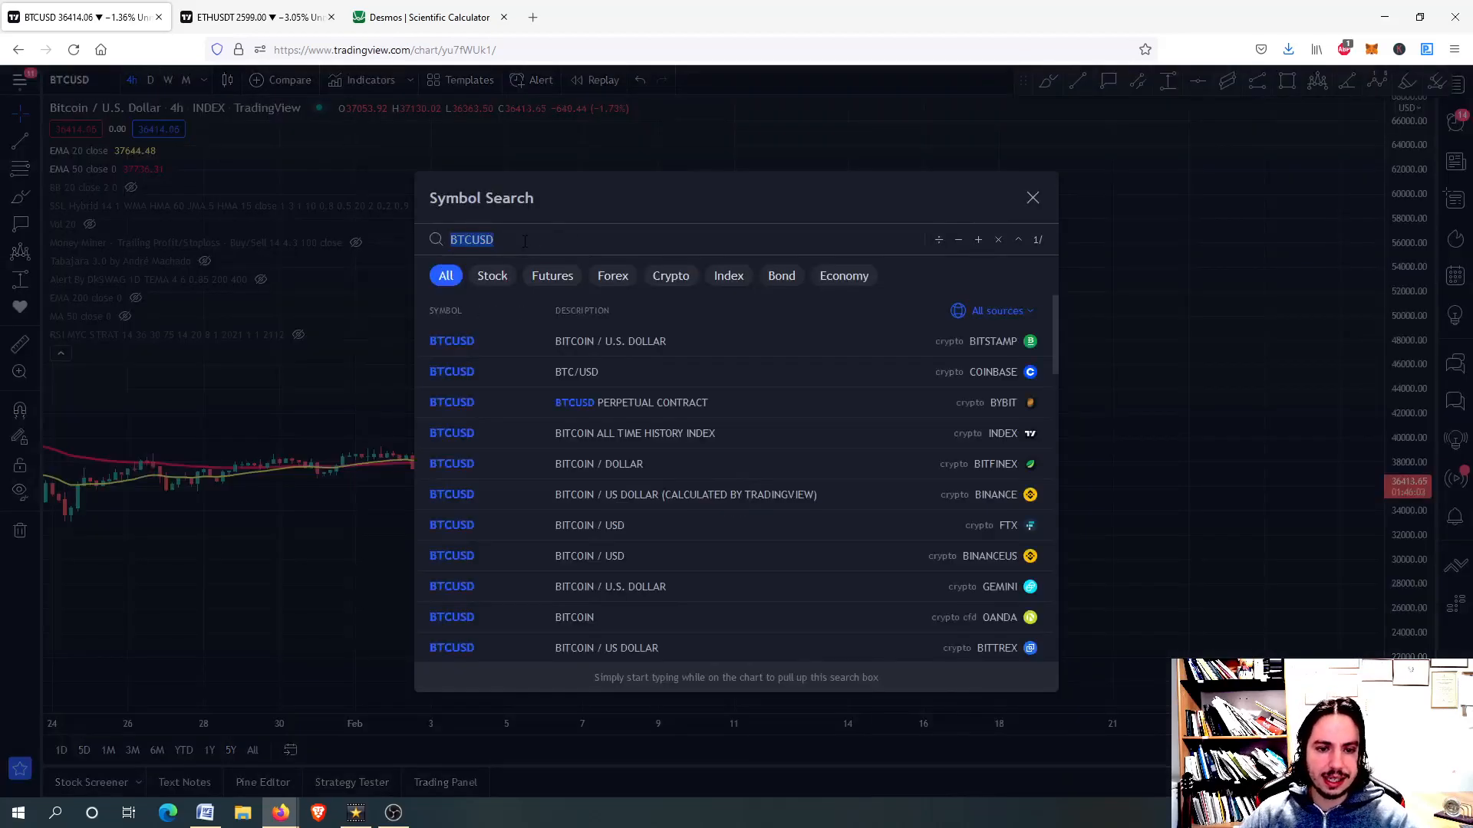
- Search symbols for 'BTC ALL TIME' and choose a market from the results
text(BTC ALL)
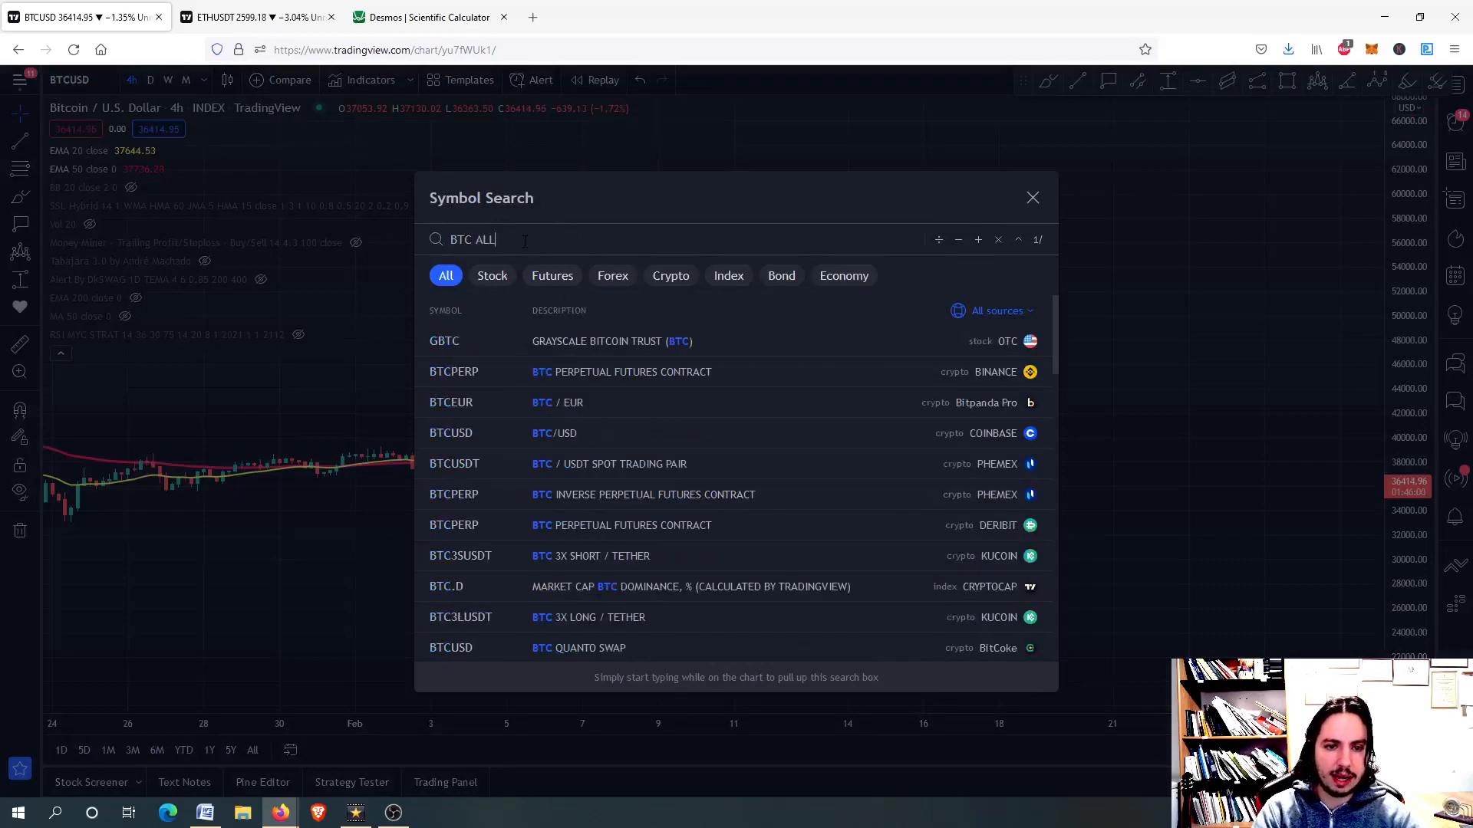
text(TIME)
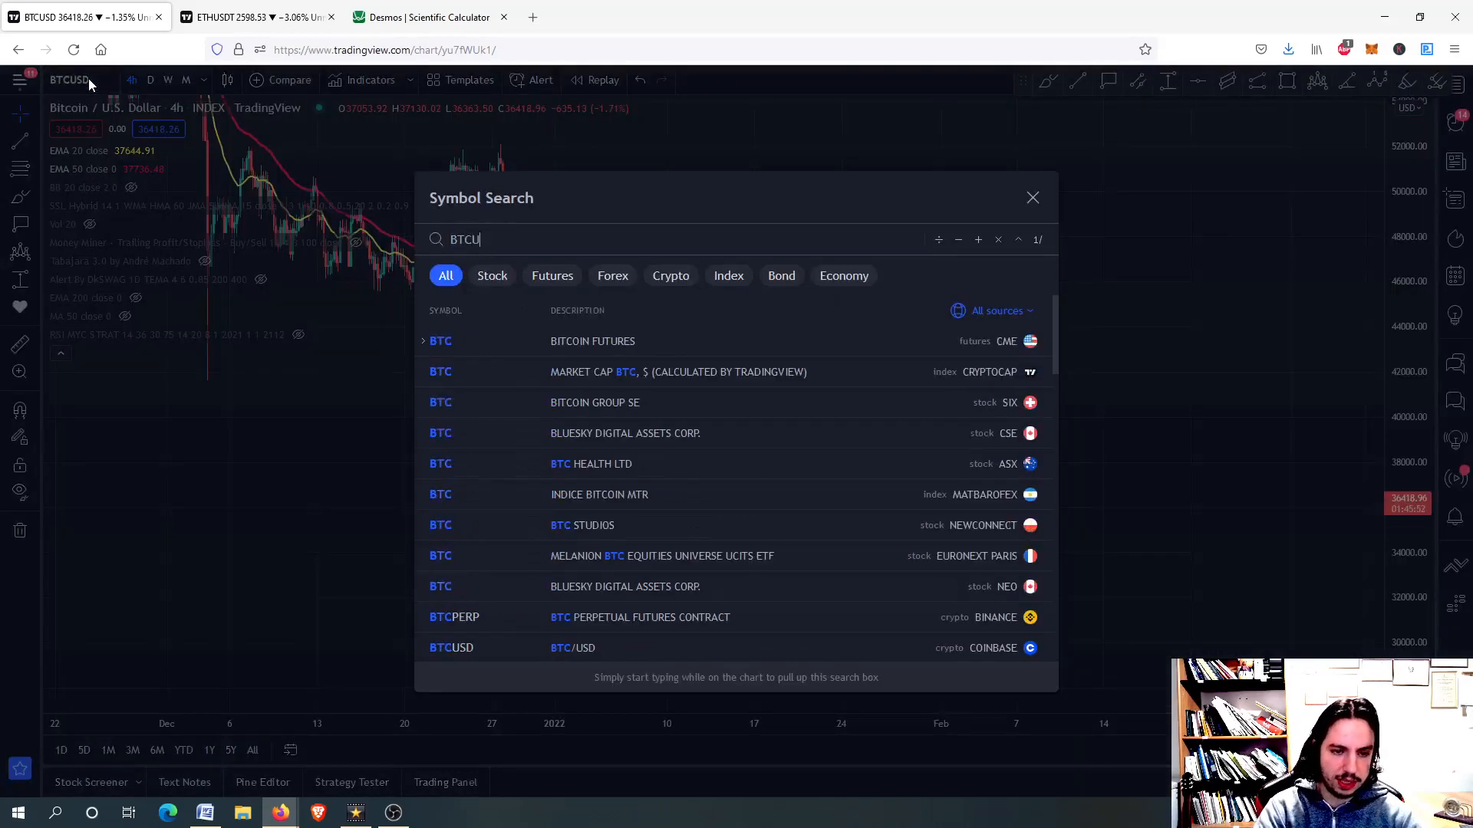
click(451, 648)
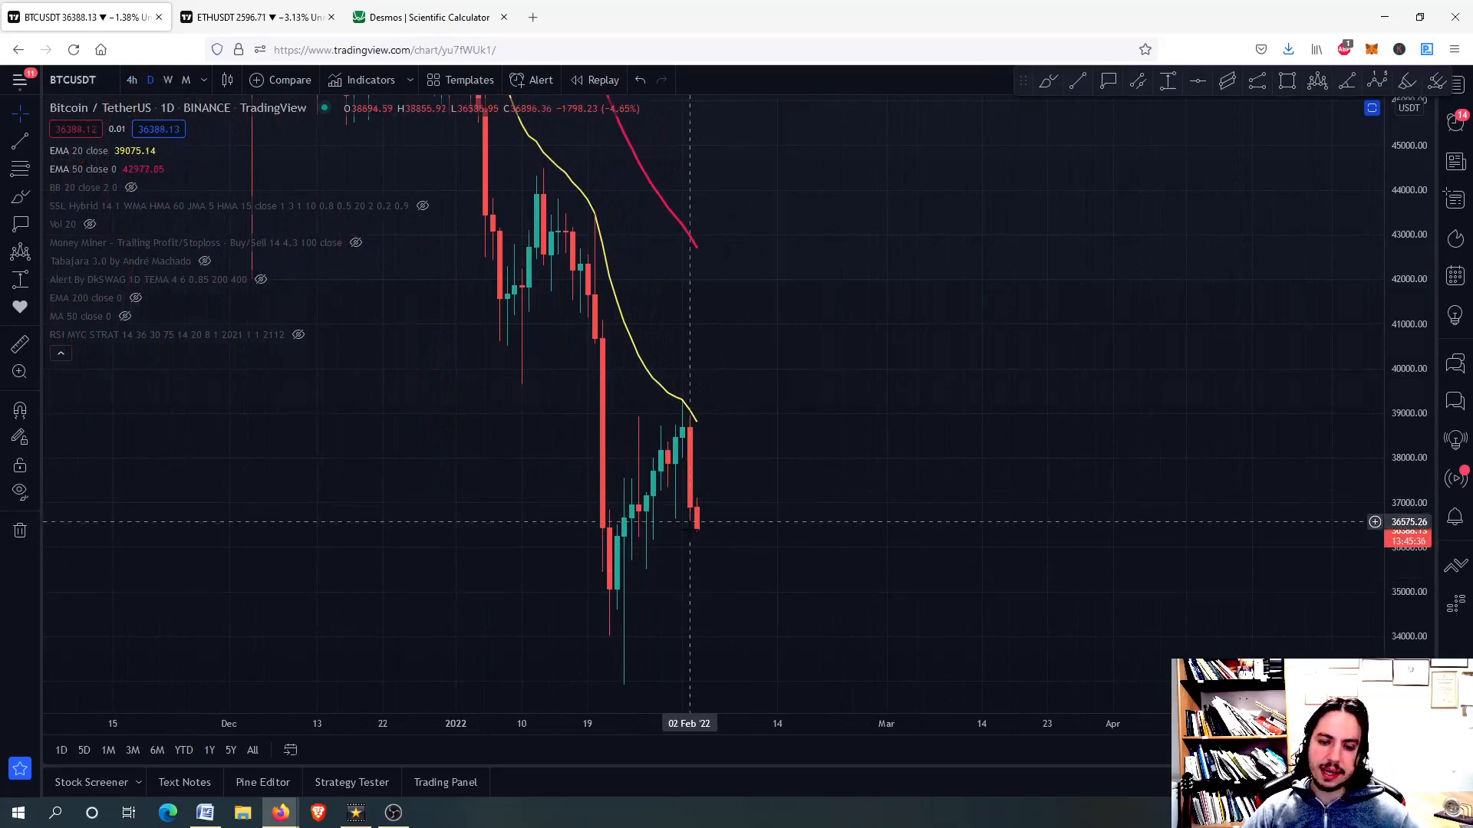
mouse_move(813, 633)
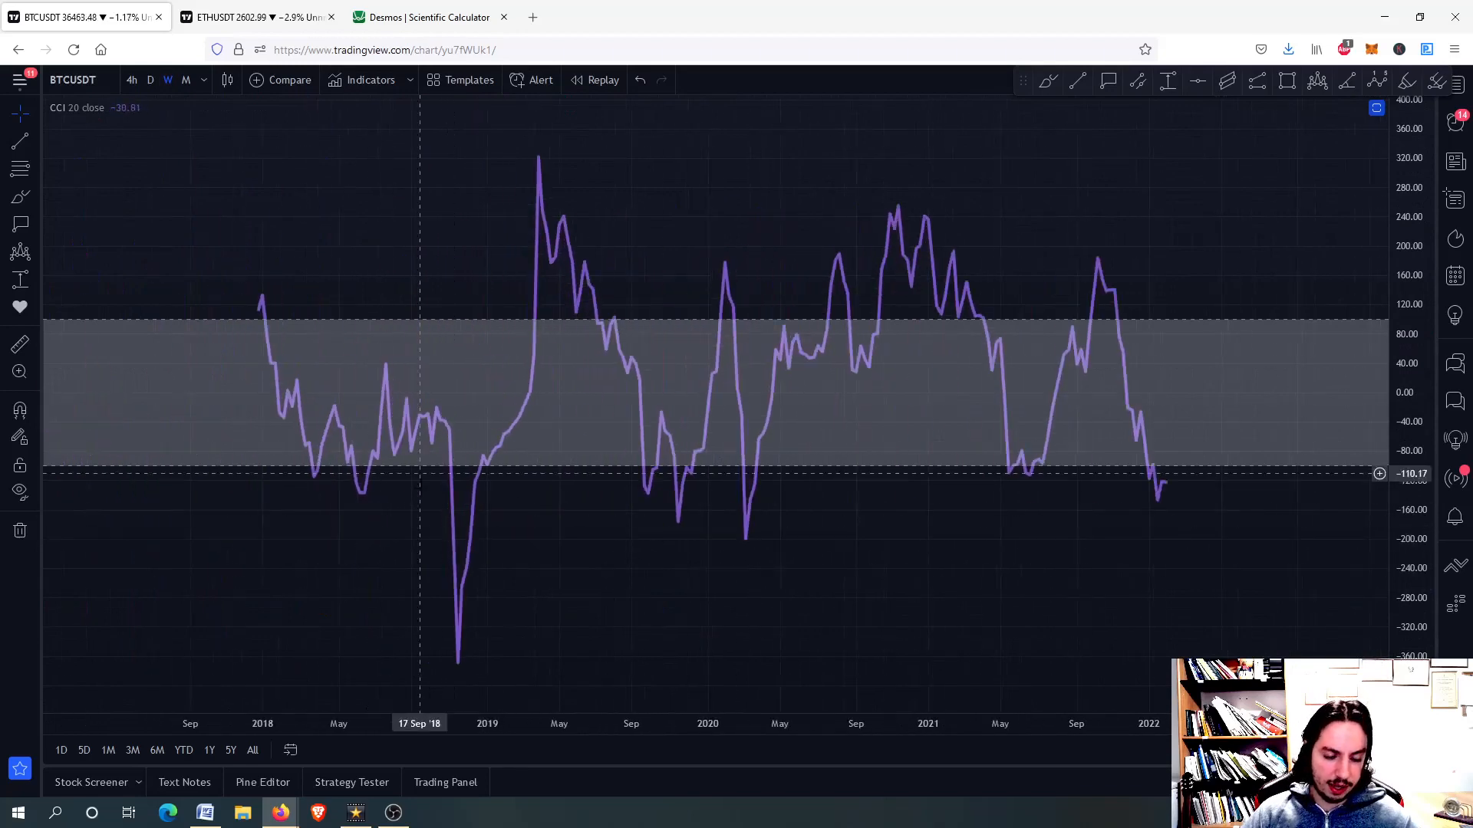
mouse_move(750, 531)
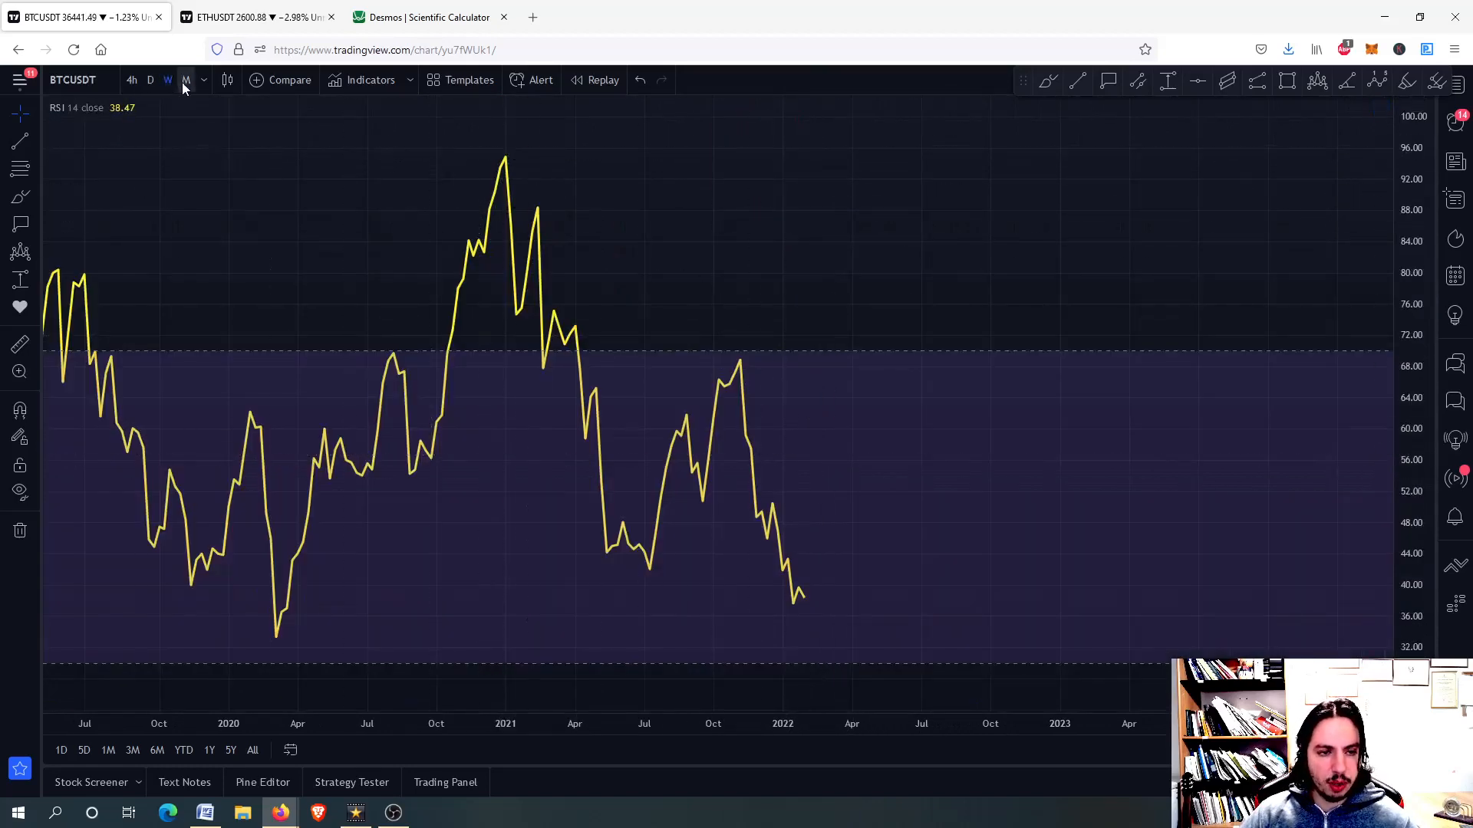
- Switch the BTC/USDT chart to the monthly timeframe
click(184, 80)
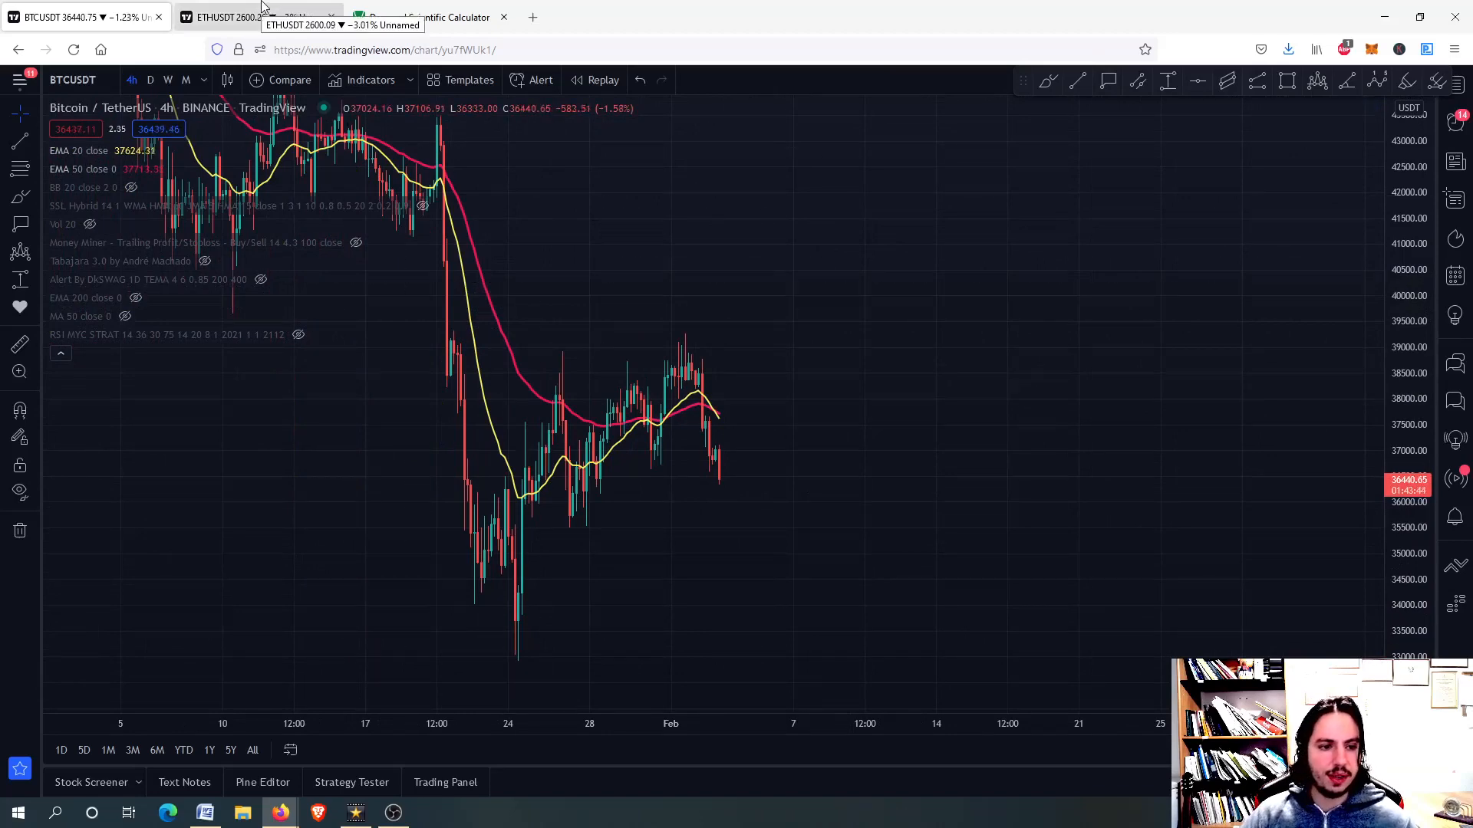
- Go to the ETHUSDT tab and switch Ethereum to daily candles
click(230, 16)
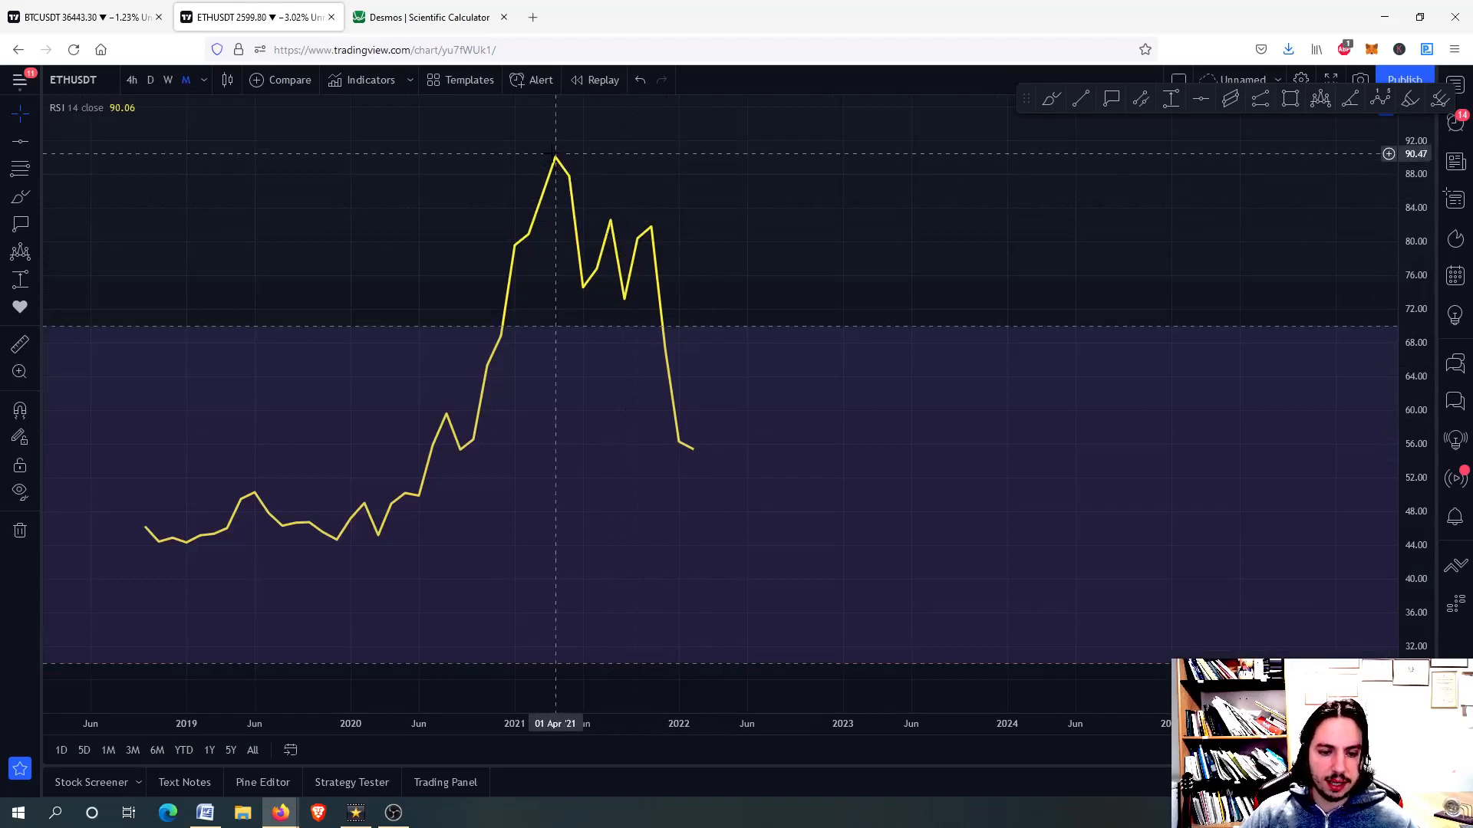
mouse_move(614, 225)
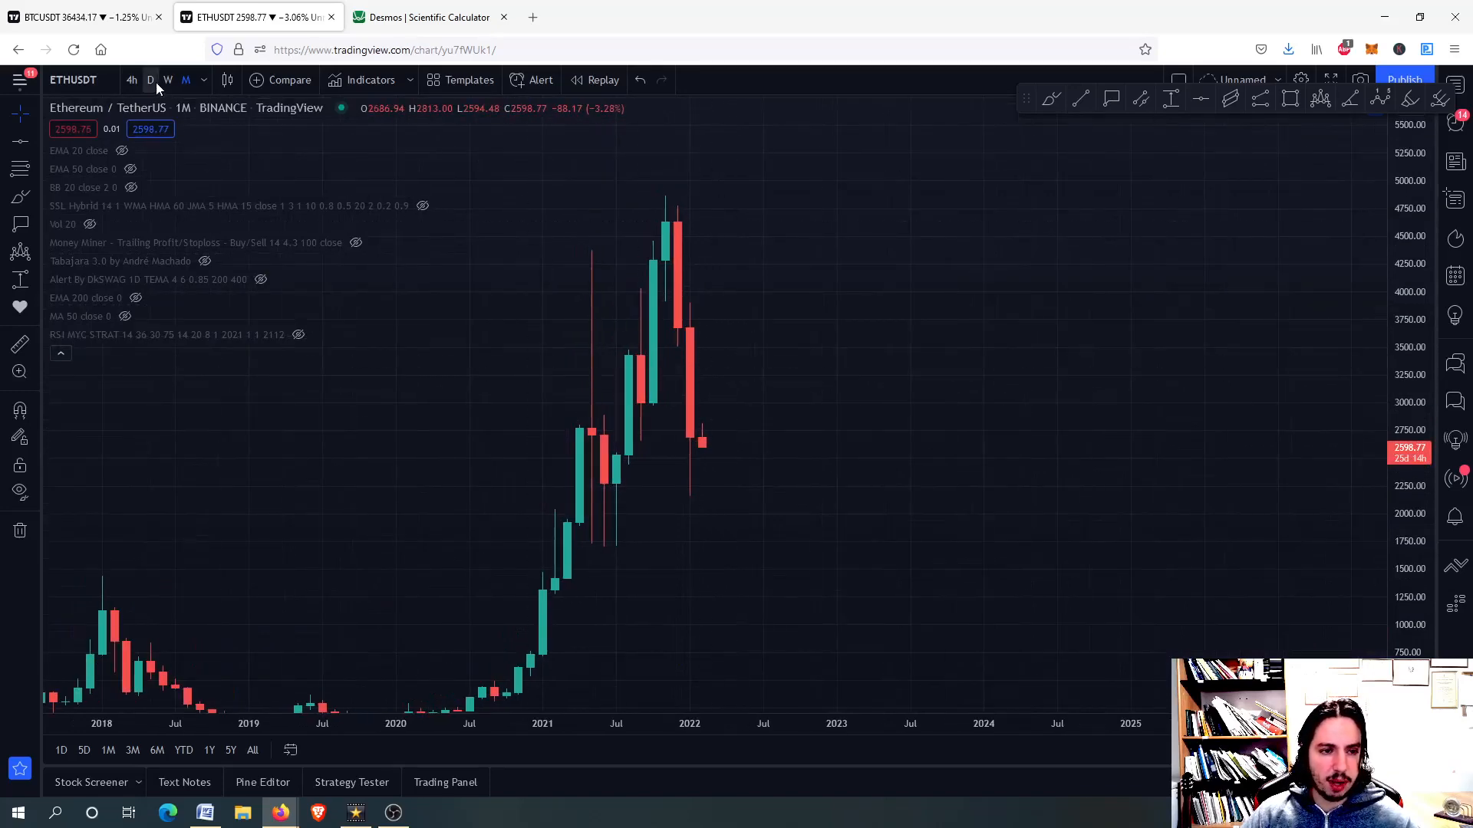
click(150, 80)
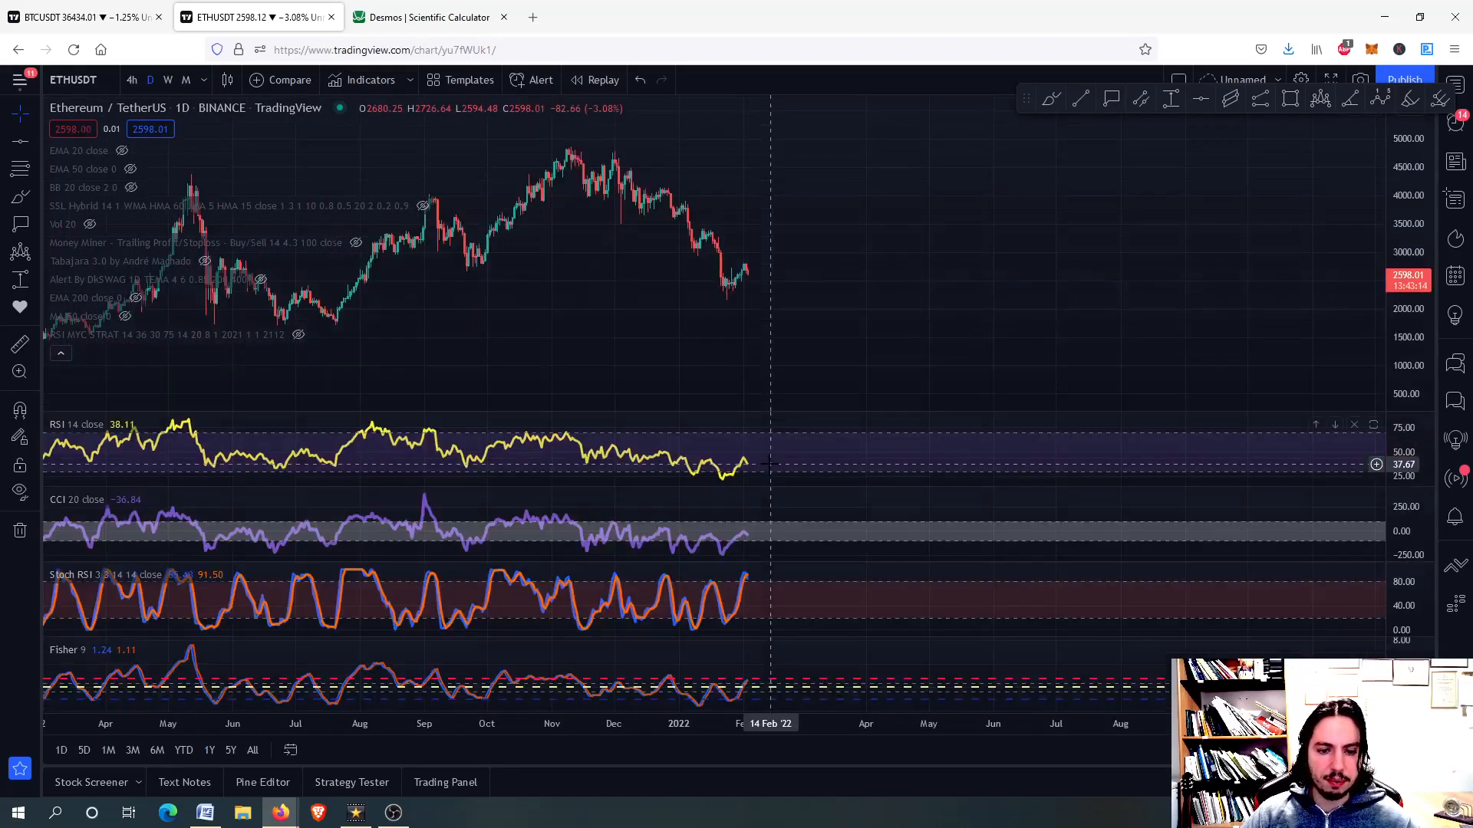
mouse_move(787, 445)
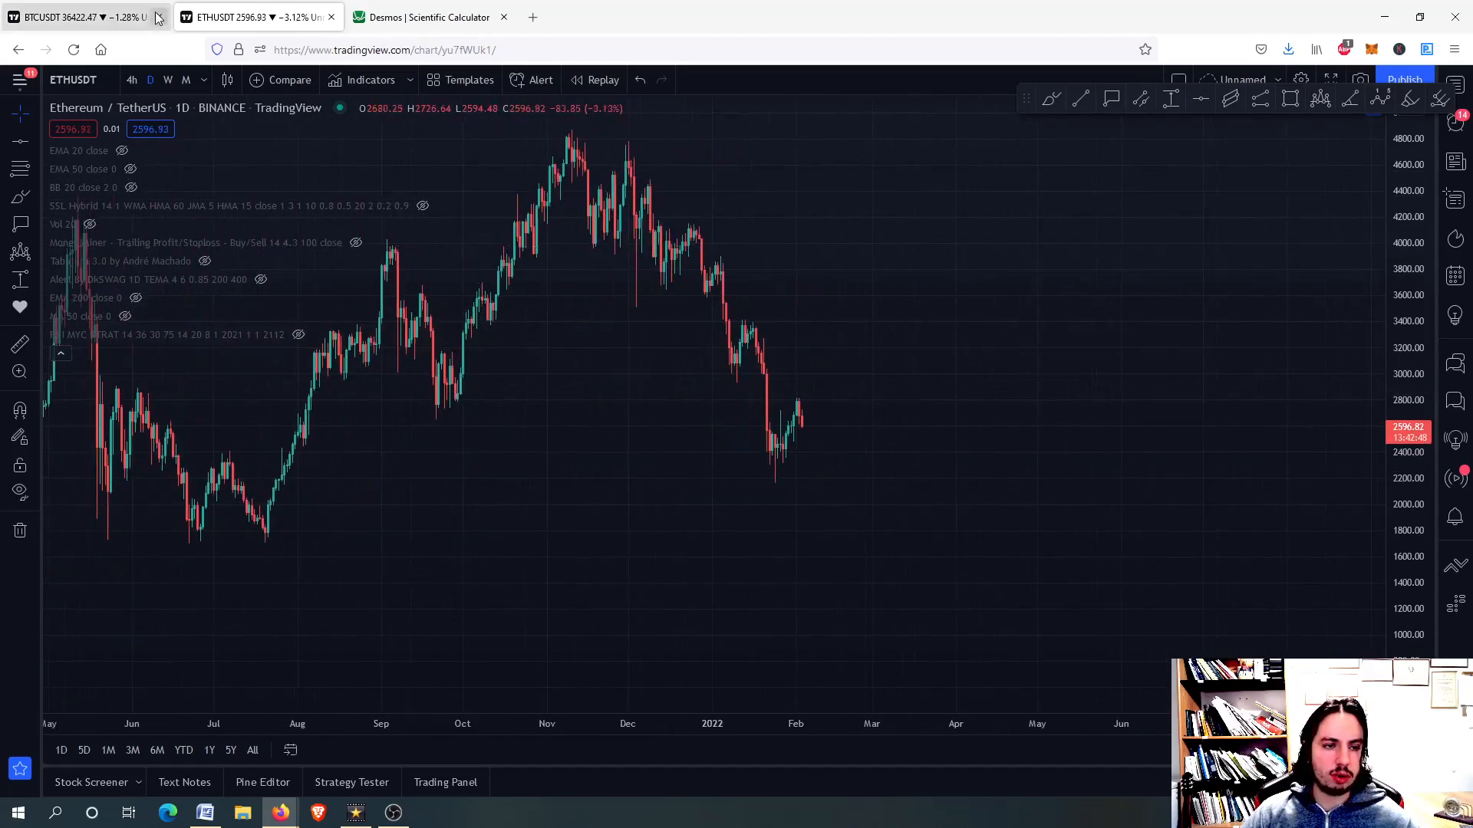
- Return to the BTCUSDT tab and select the 4-hour timeframe
click(77, 16)
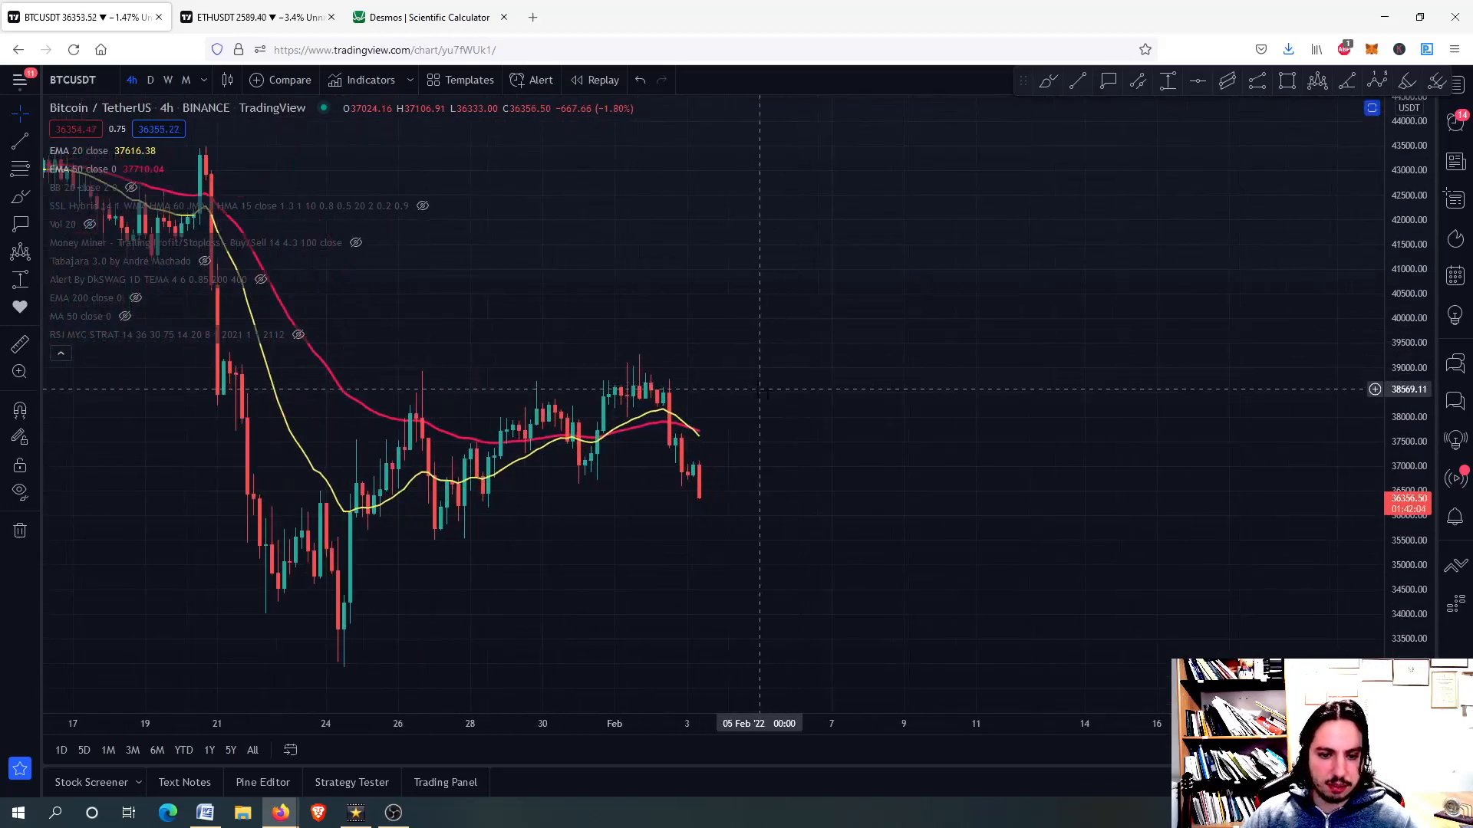
mouse_move(151, 80)
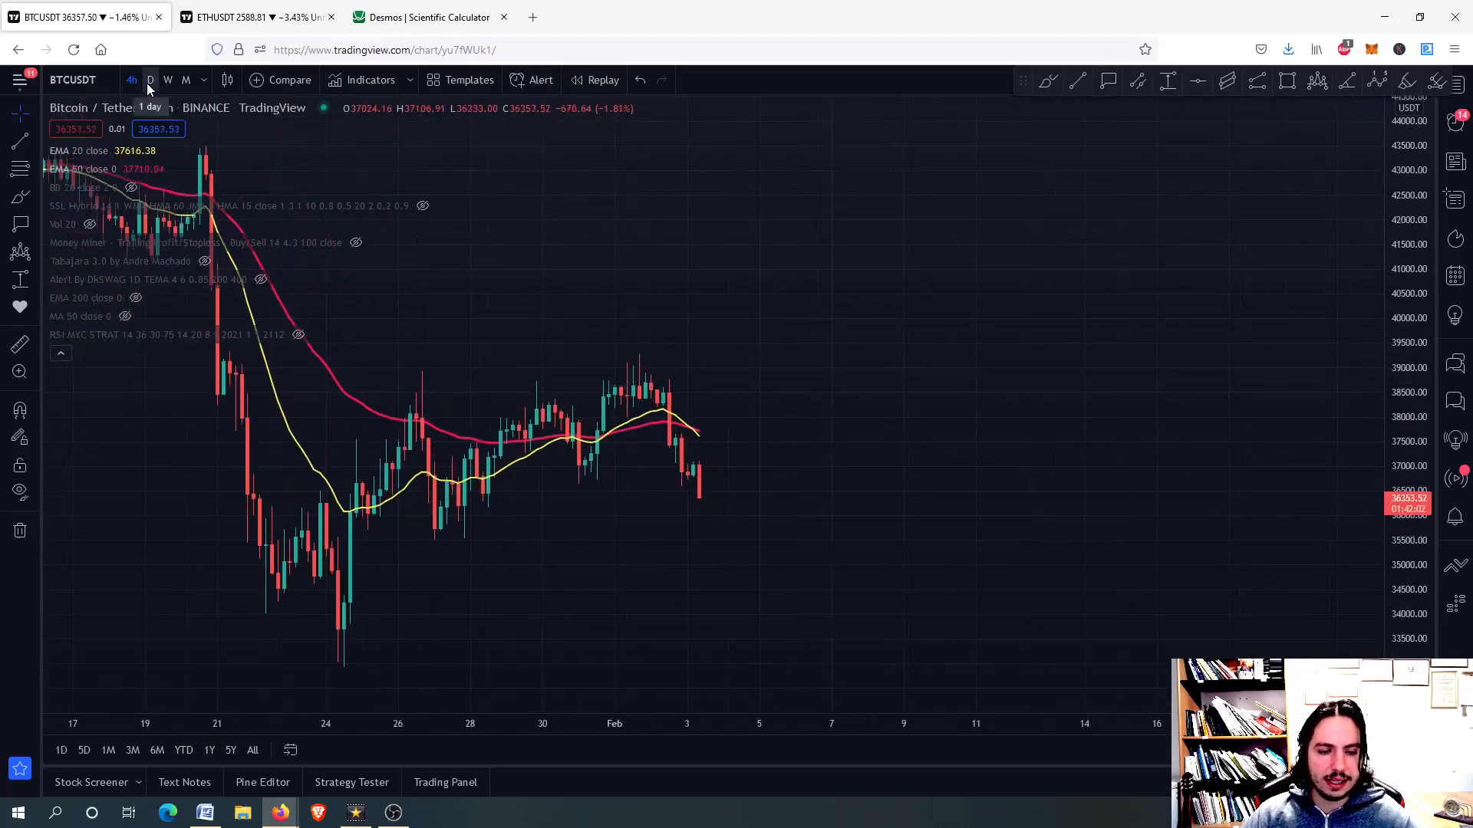
click(132, 80)
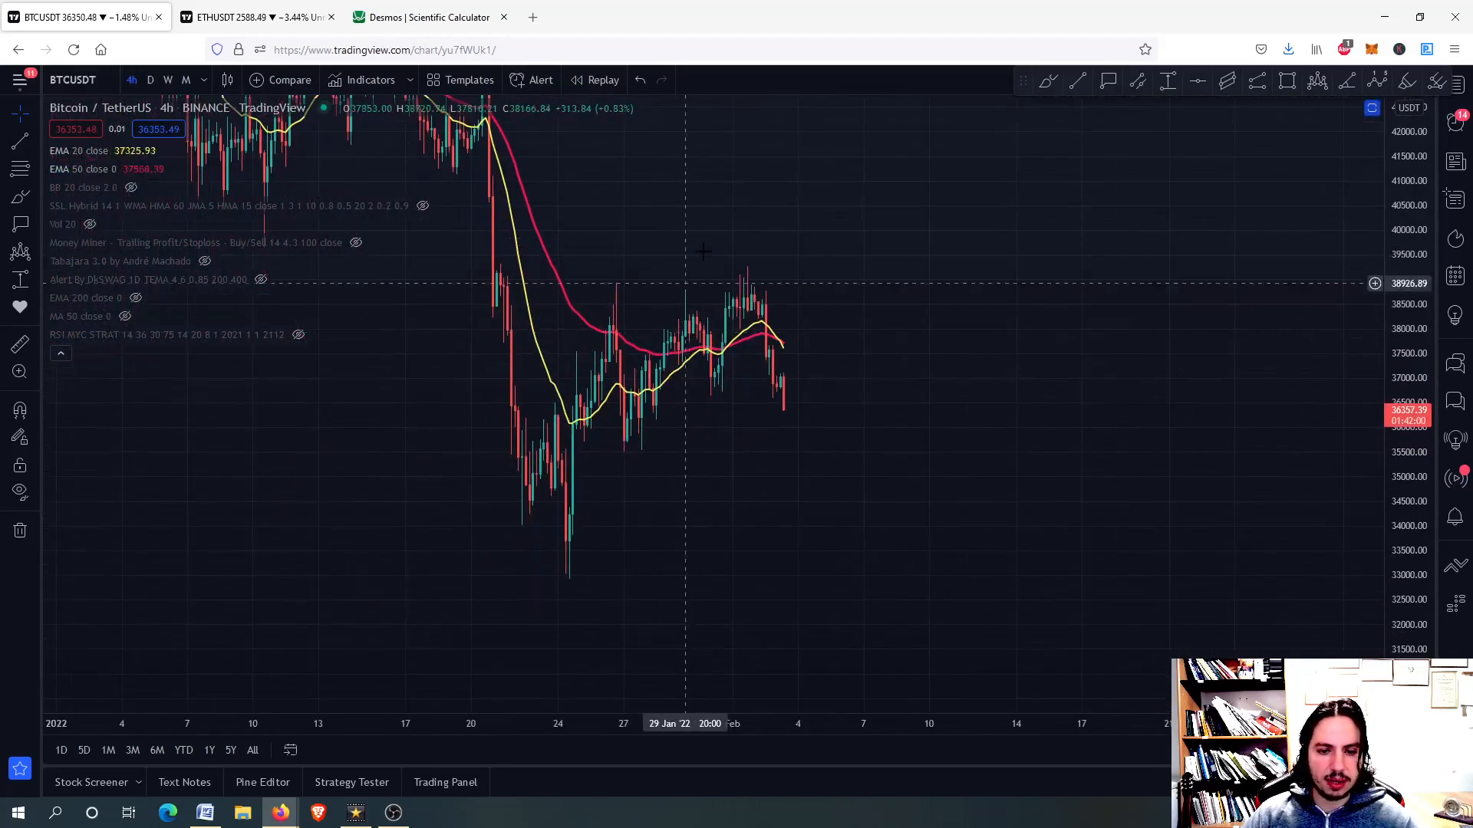
- Switch Bitcoin to daily candles to review its Fibonacci support levels
click(151, 79)
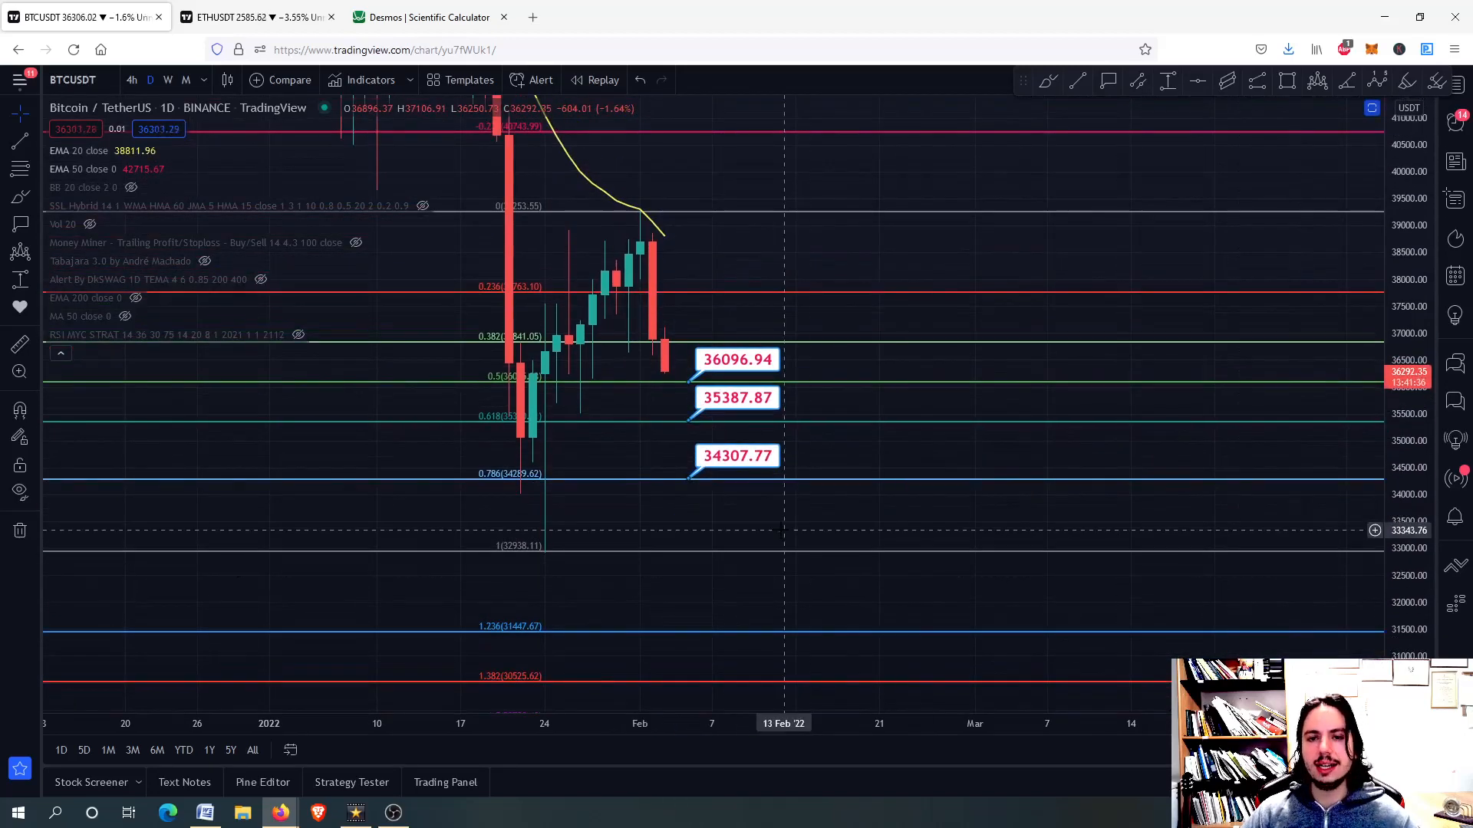
mouse_move(736, 473)
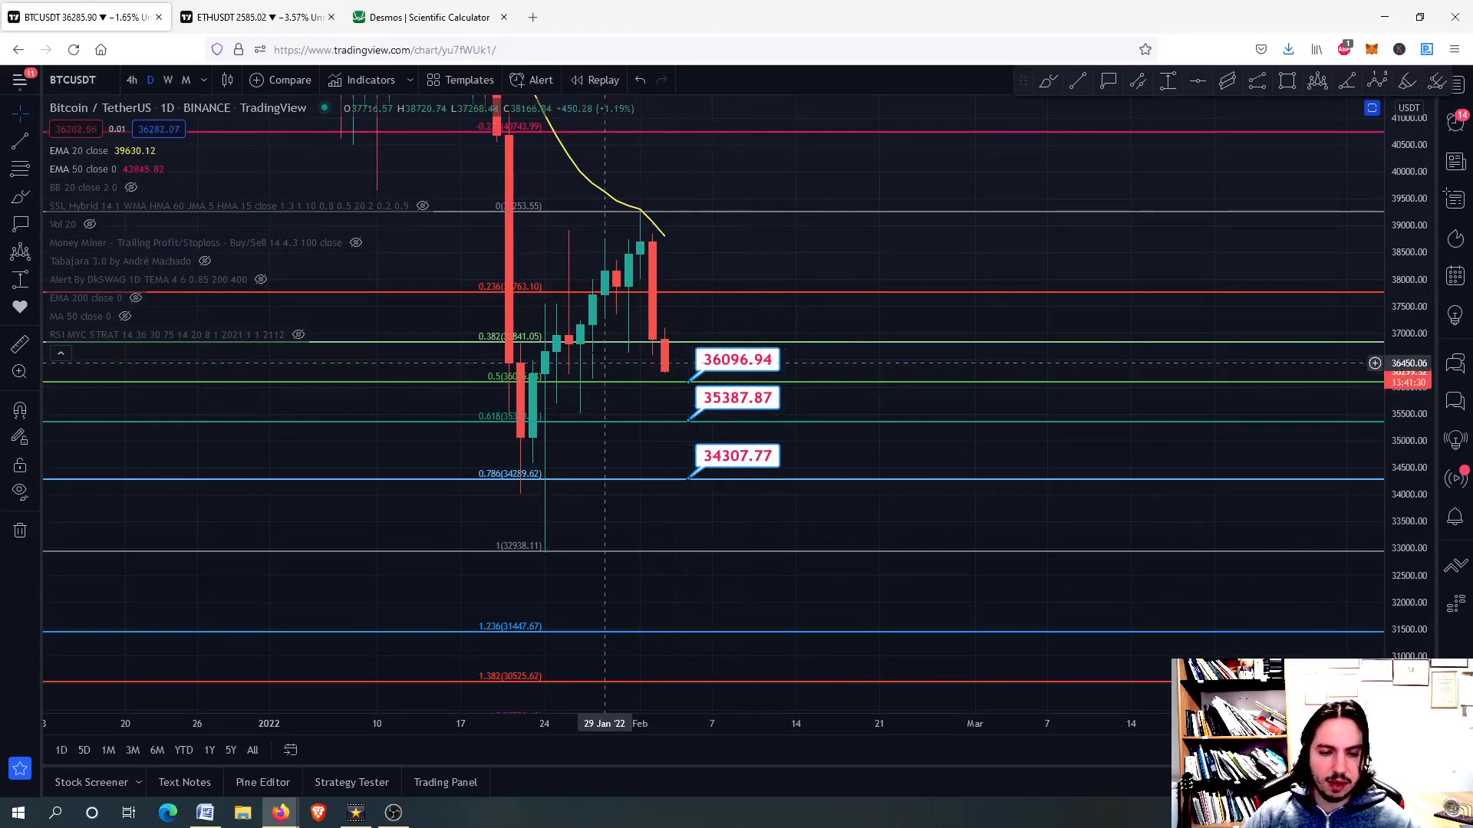
mouse_move(727, 493)
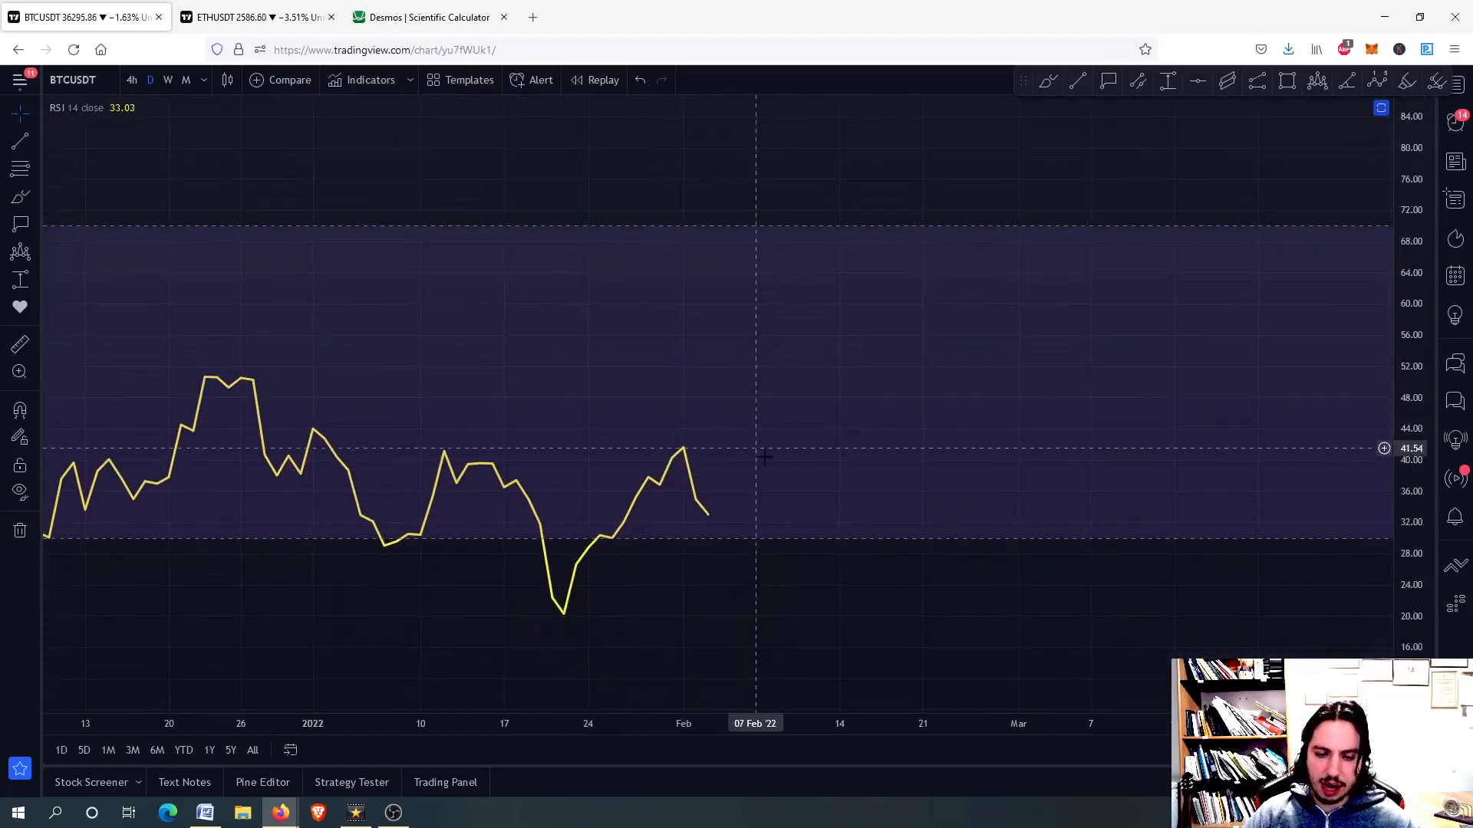
- Circle the late-January RSI low and mark the RSI decline after February's peak
drag(522, 615, 580, 608)
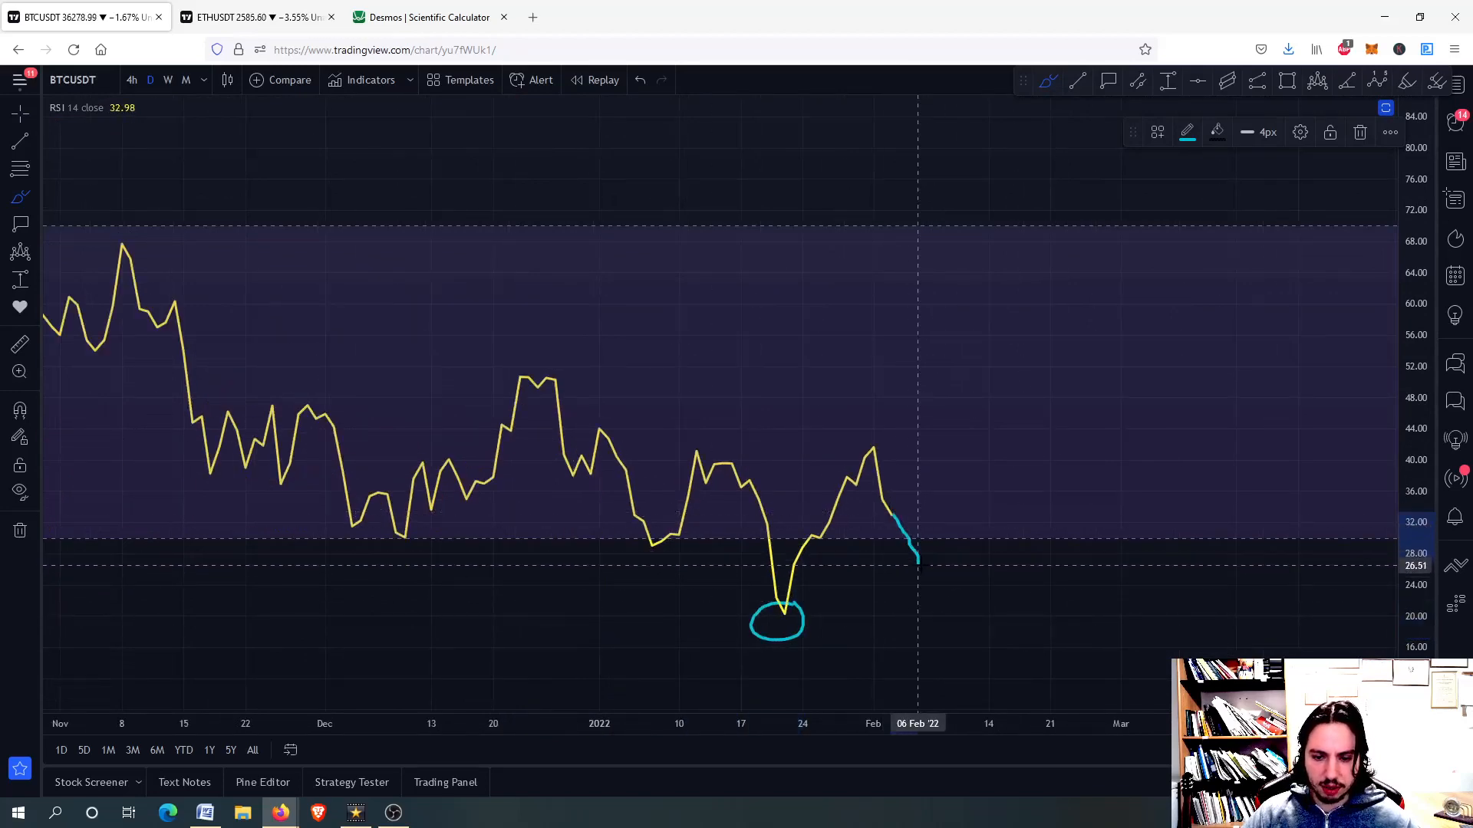
drag(892, 573, 958, 578)
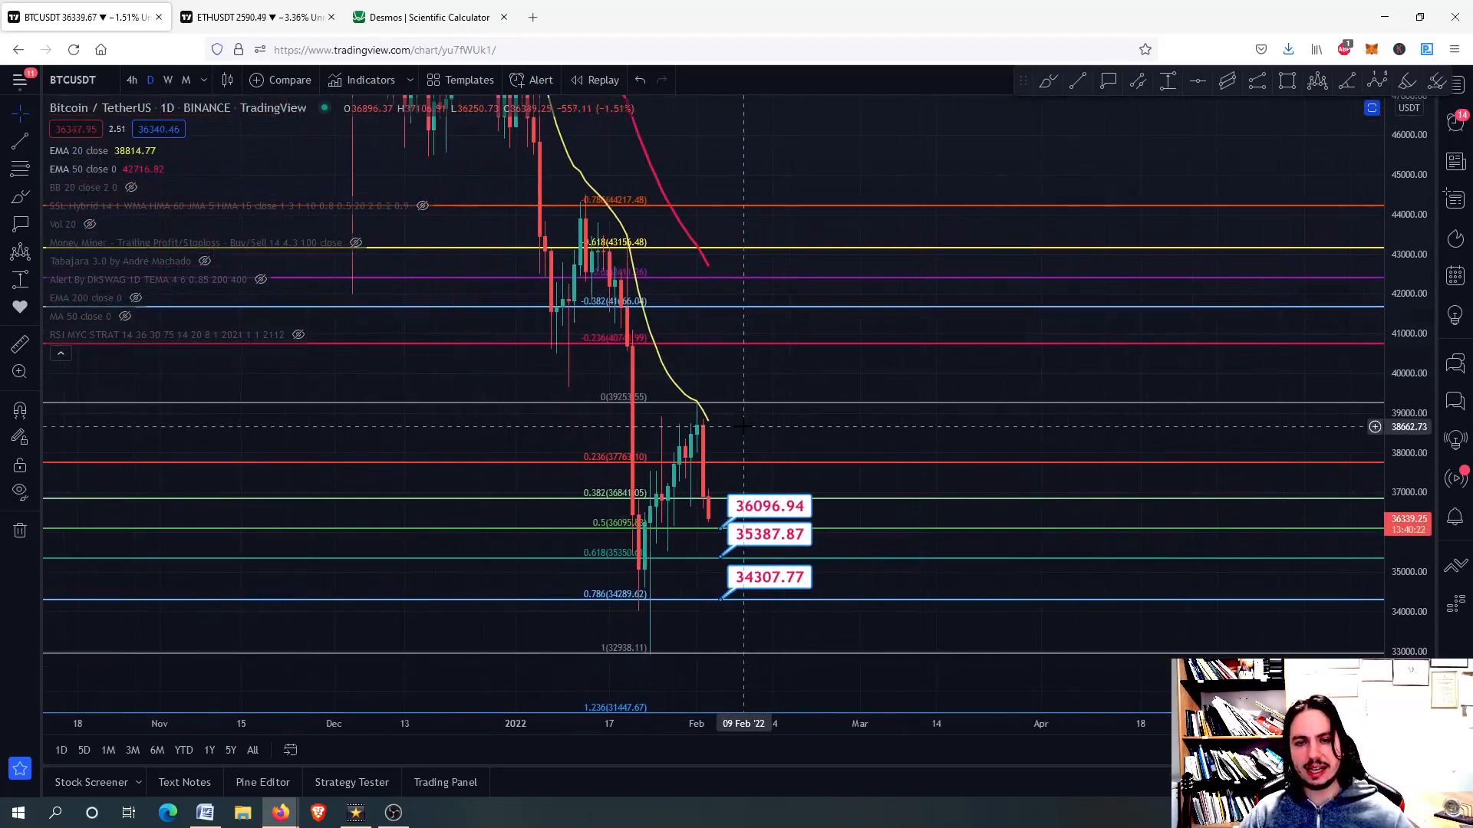
mouse_move(788, 425)
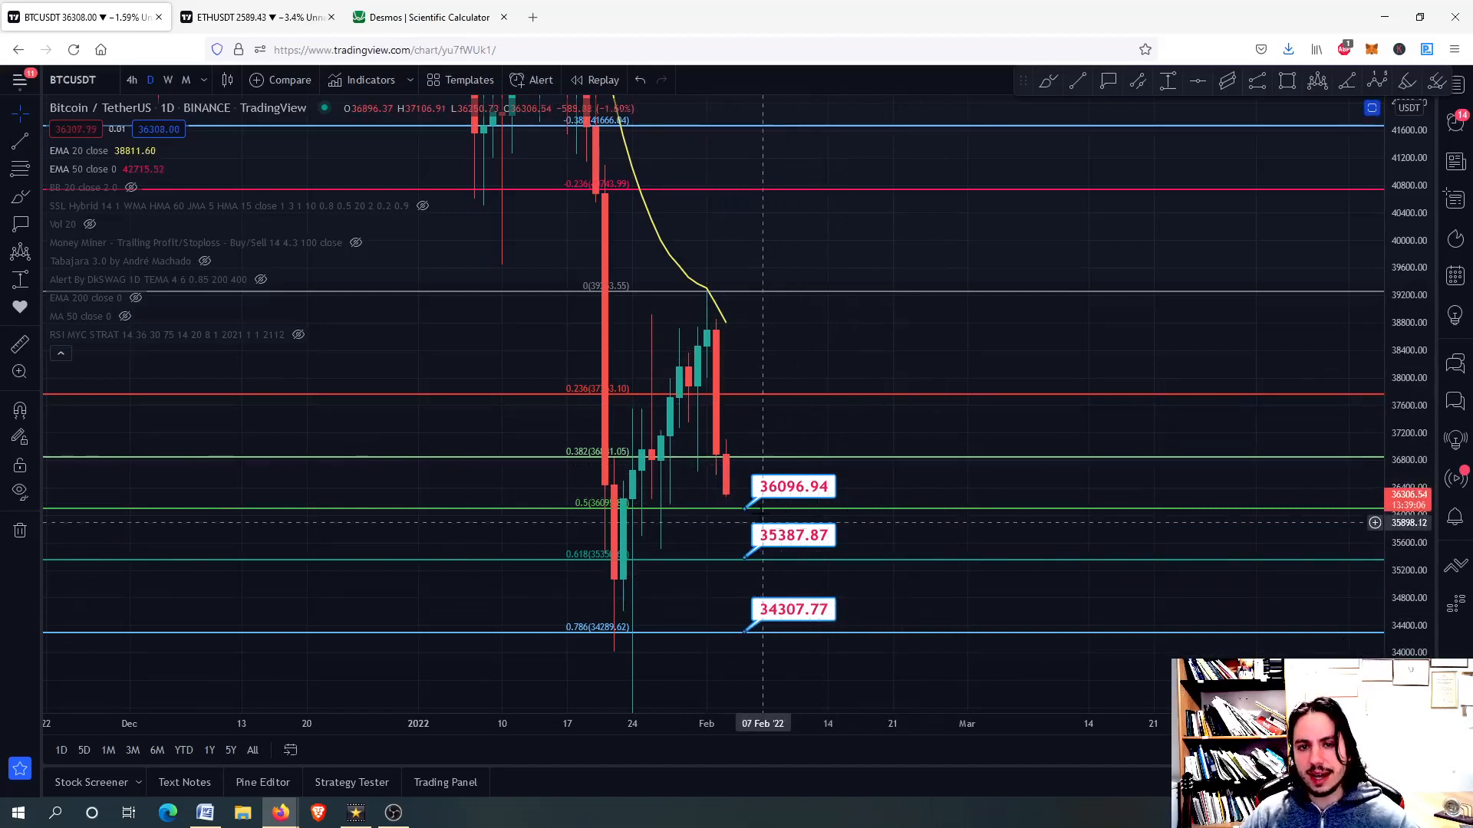
mouse_move(728, 457)
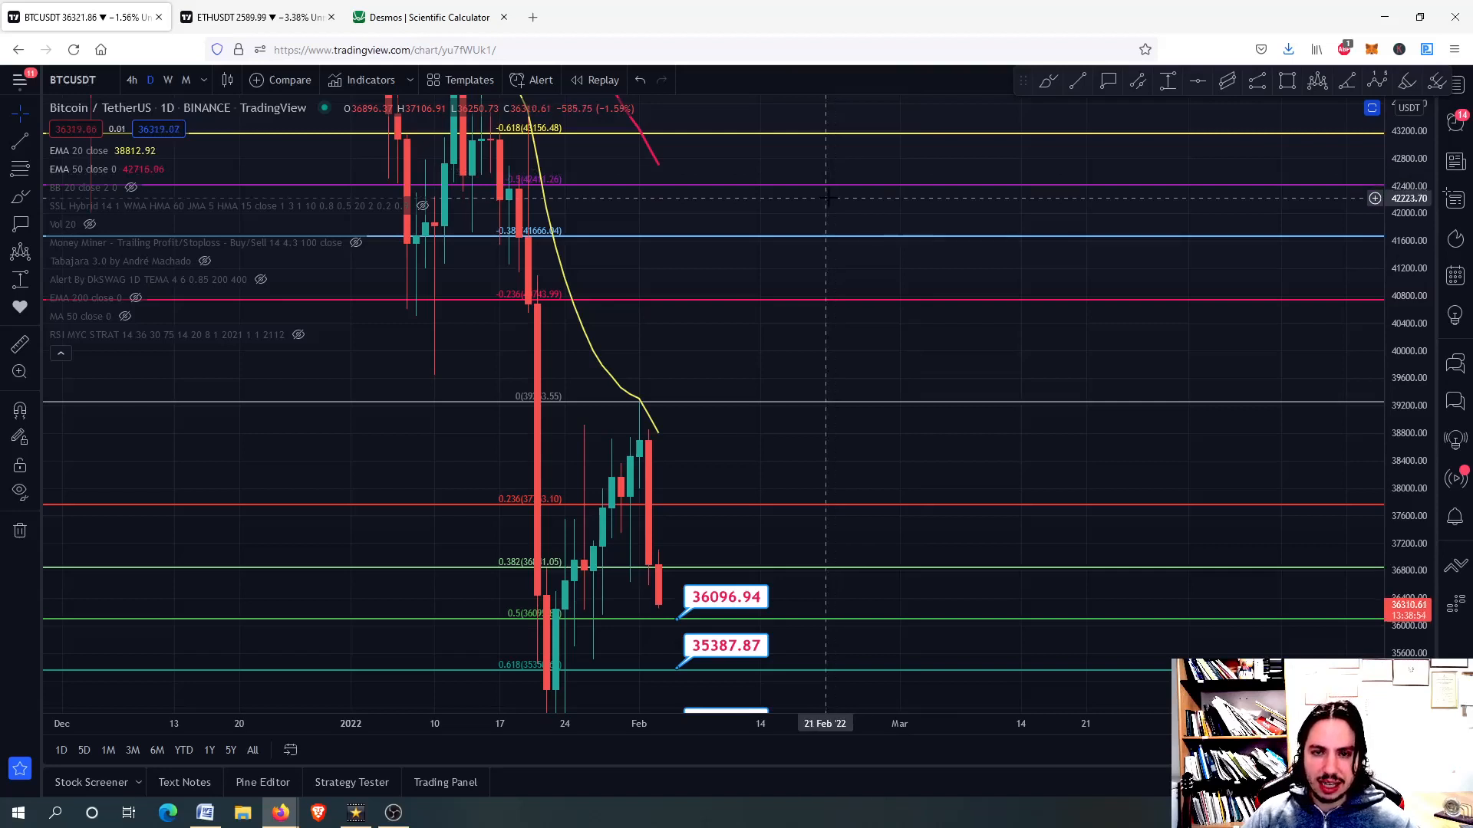
mouse_move(728, 457)
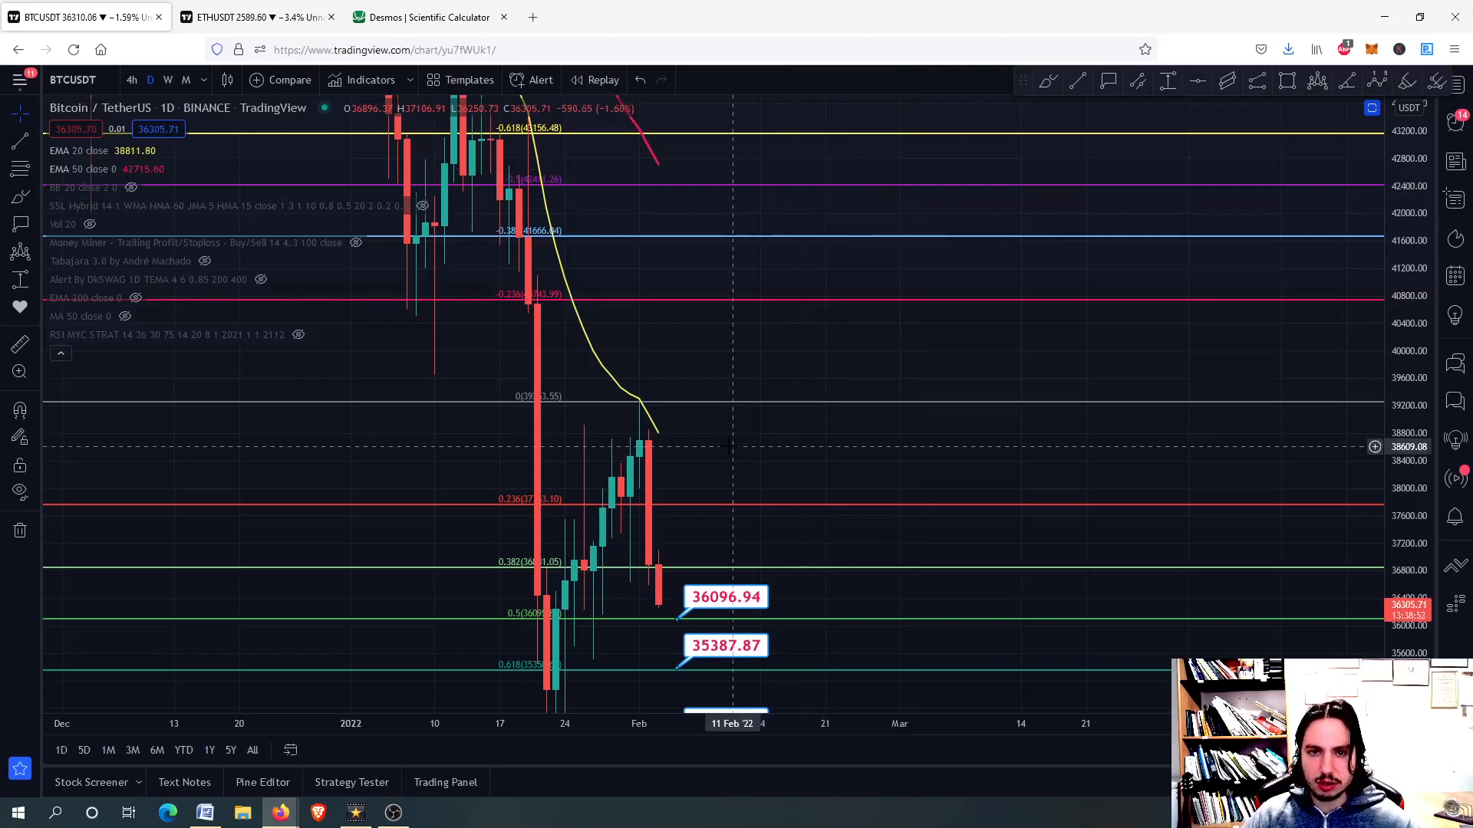